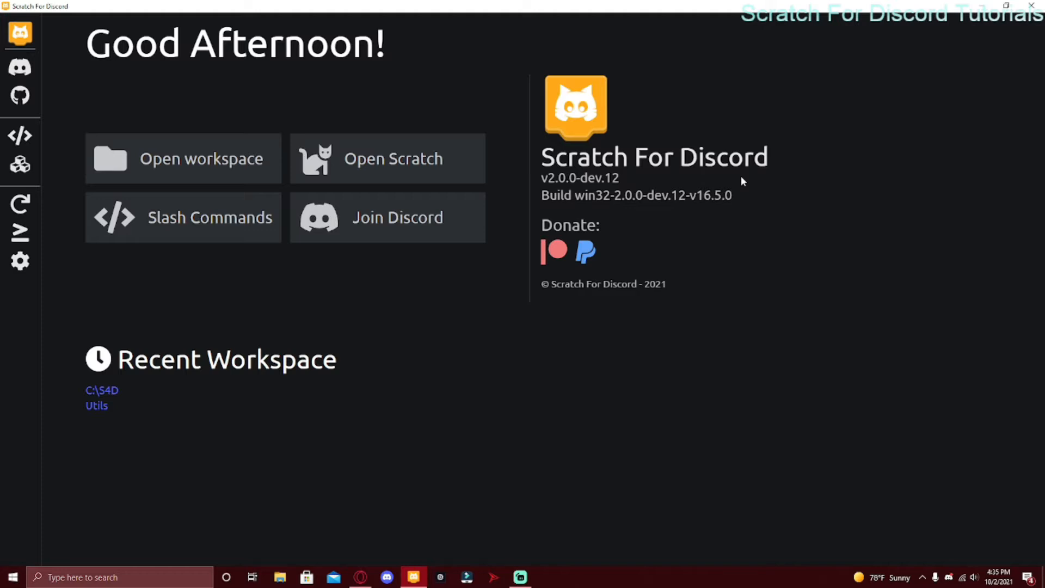
mouse_move(635, 168)
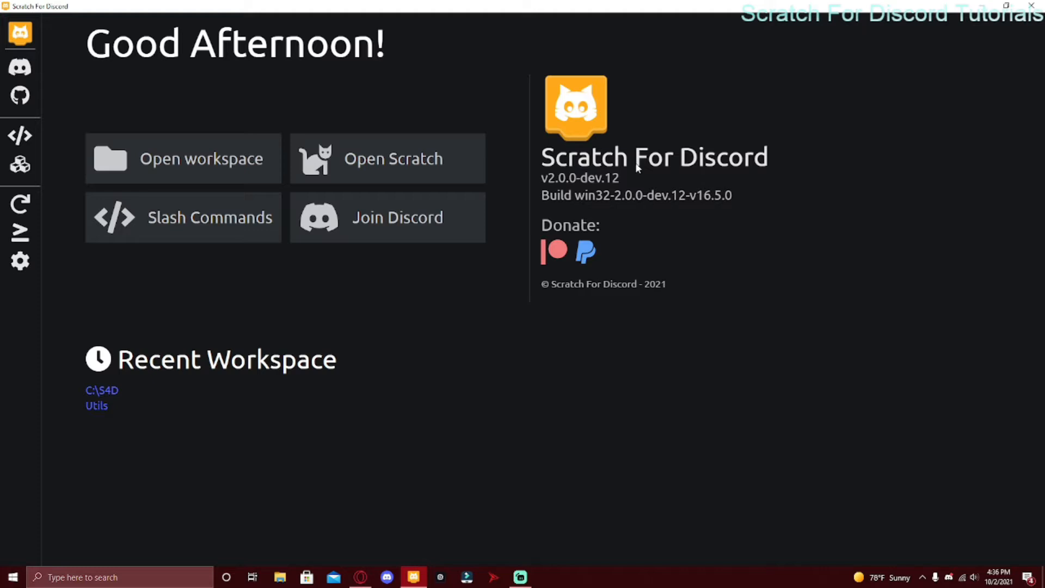
mouse_move(559, 174)
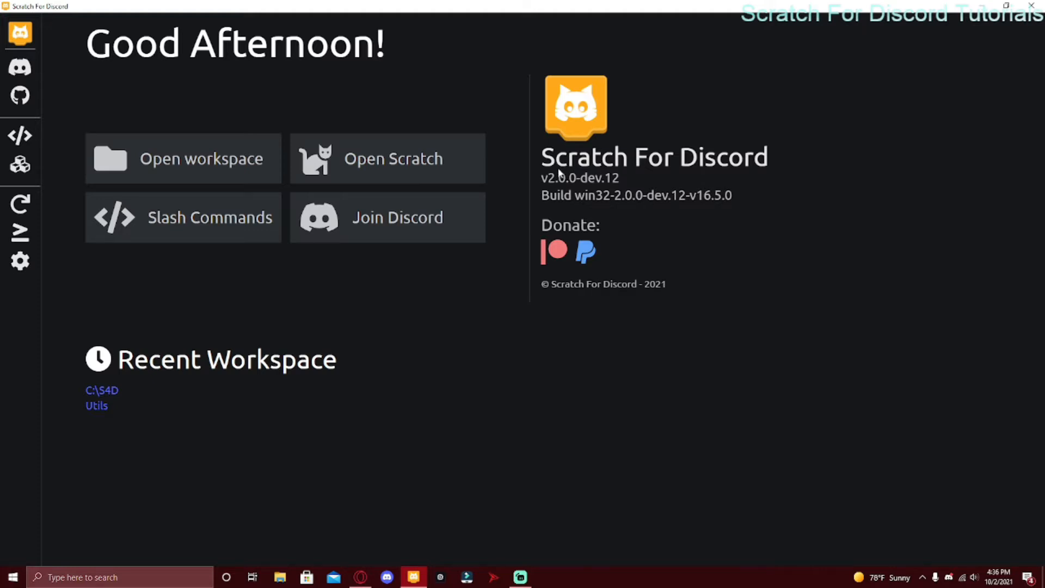
Start a new empty, untitled block workspace from the home screen
left_click(20, 260)
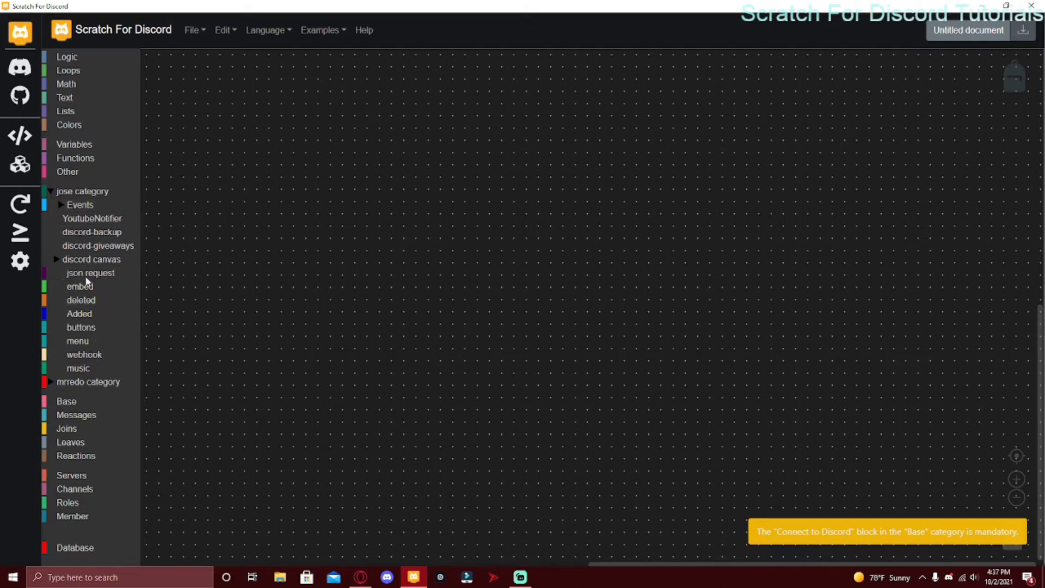
Preview the discord-giveaways, discord-backup and YoutubeNotifier block categories in the toolbox
left_click(98, 245)
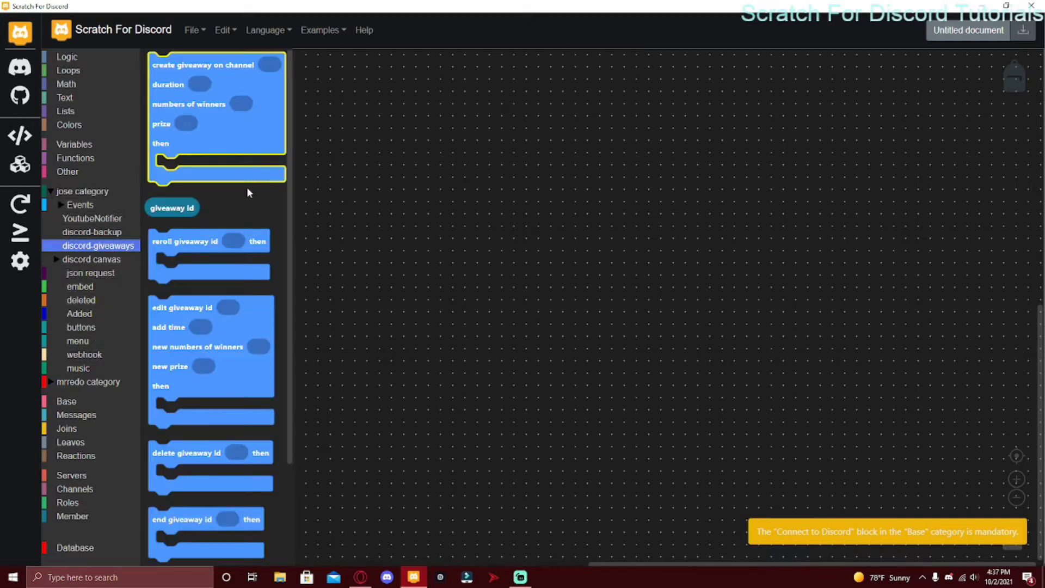
scroll("down", 3)
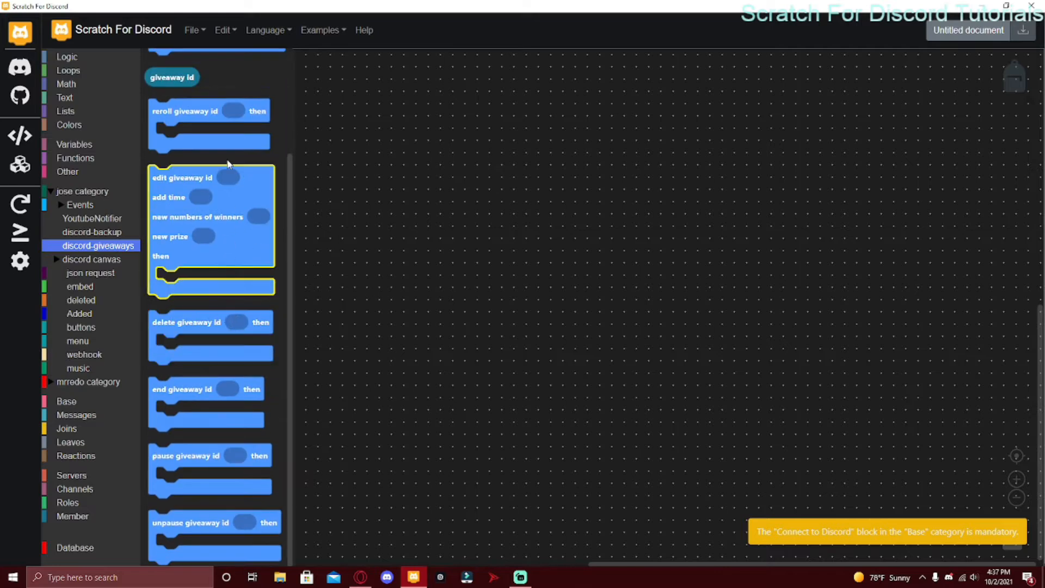
left_click(92, 232)
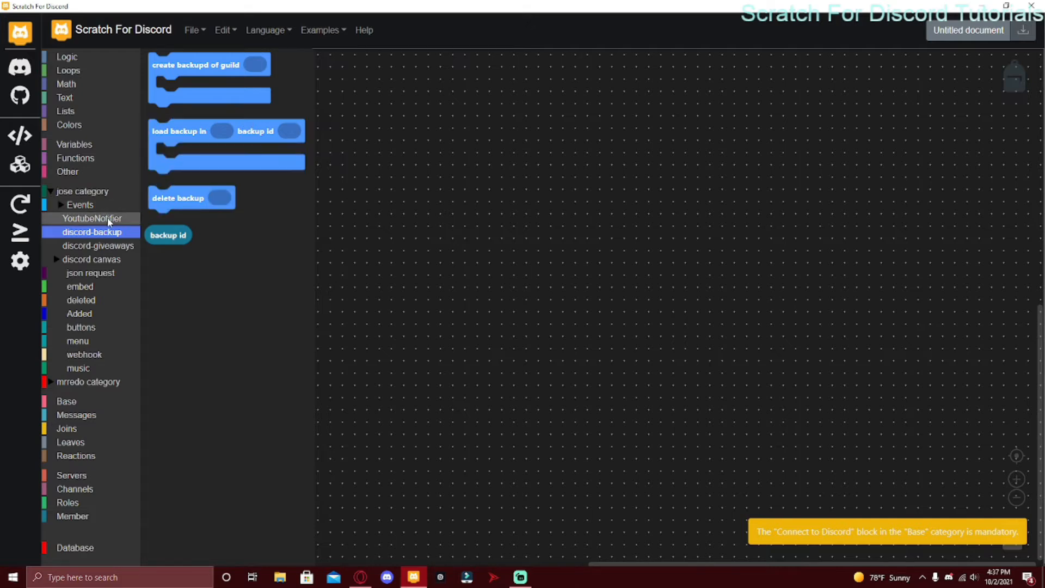
left_click(91, 218)
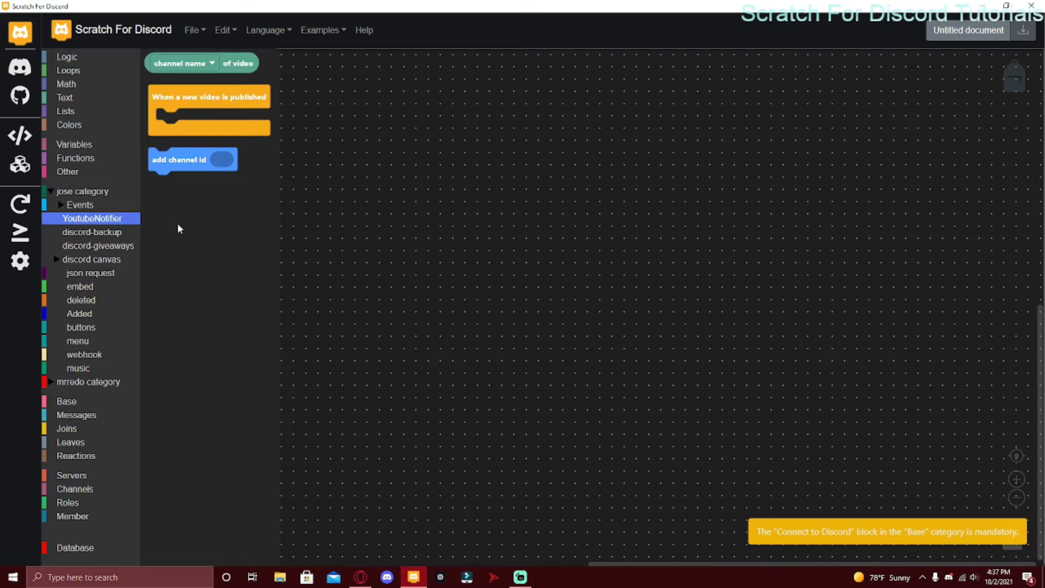
left_click(183, 160)
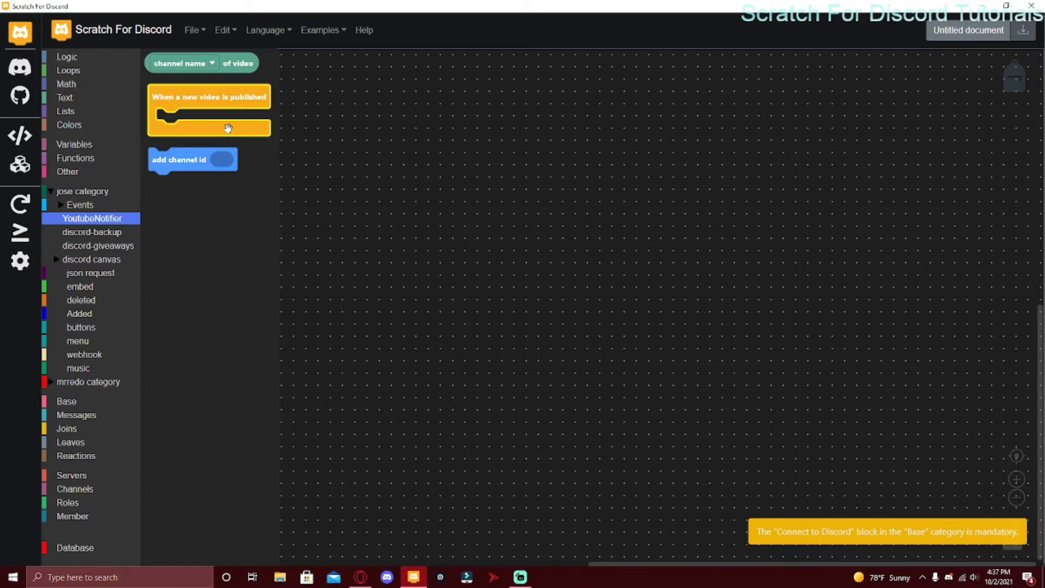
Show the channel permissions update blocks under the jose Events > channel category
left_click(79, 204)
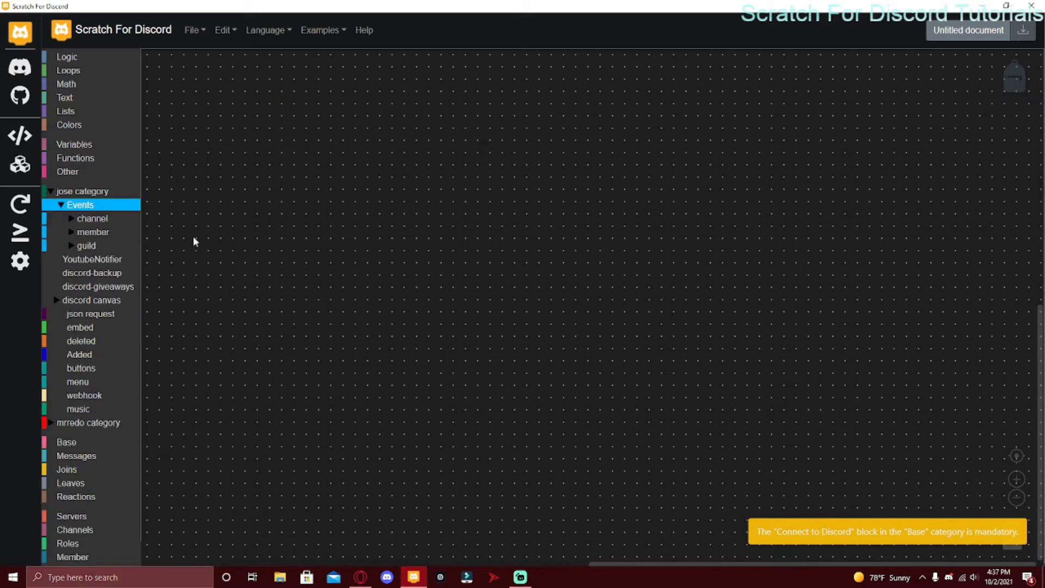
mouse_move(157, 247)
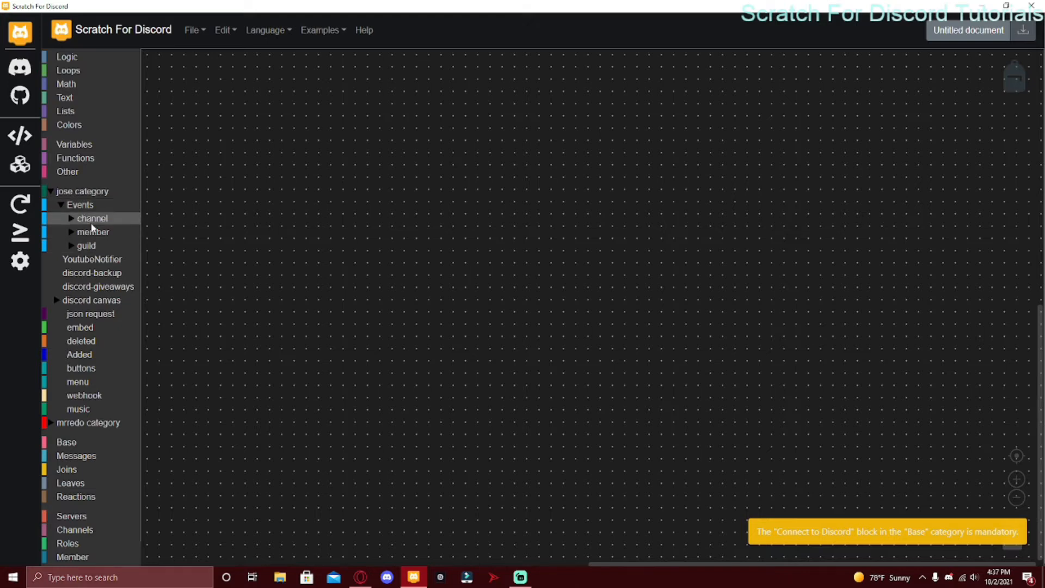
left_click(95, 204)
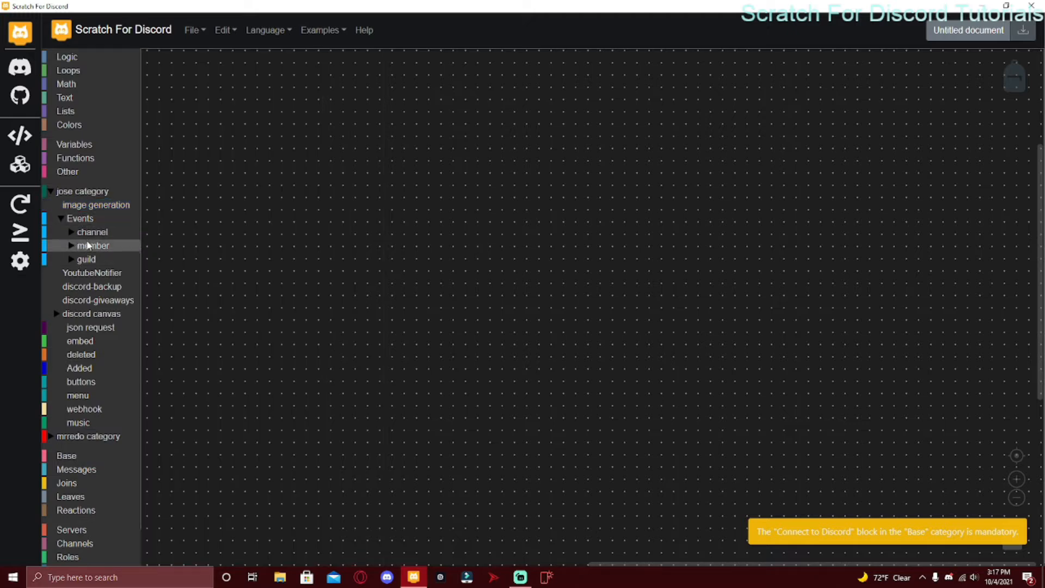
left_click(92, 231)
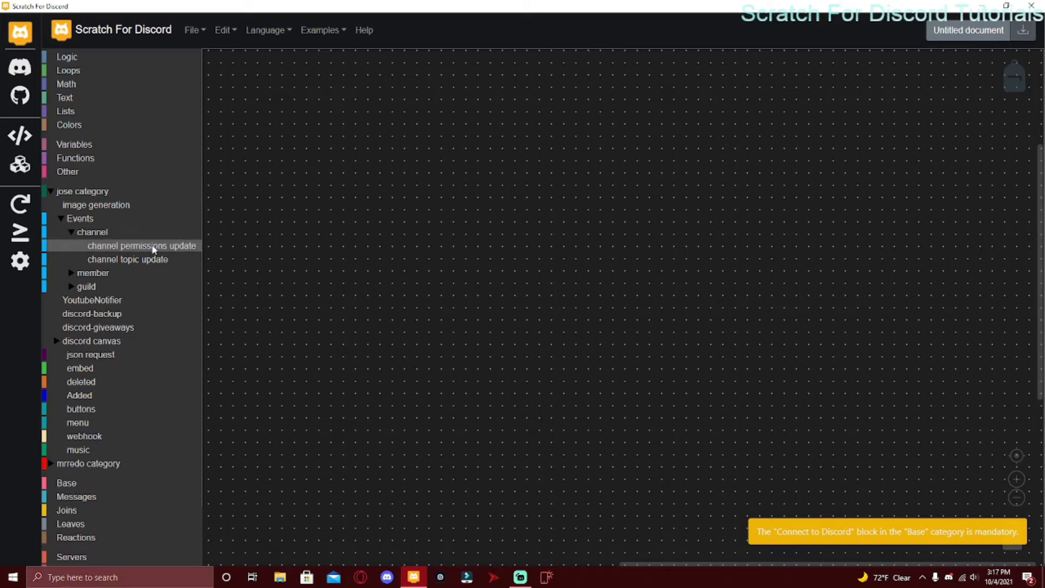
left_click(142, 245)
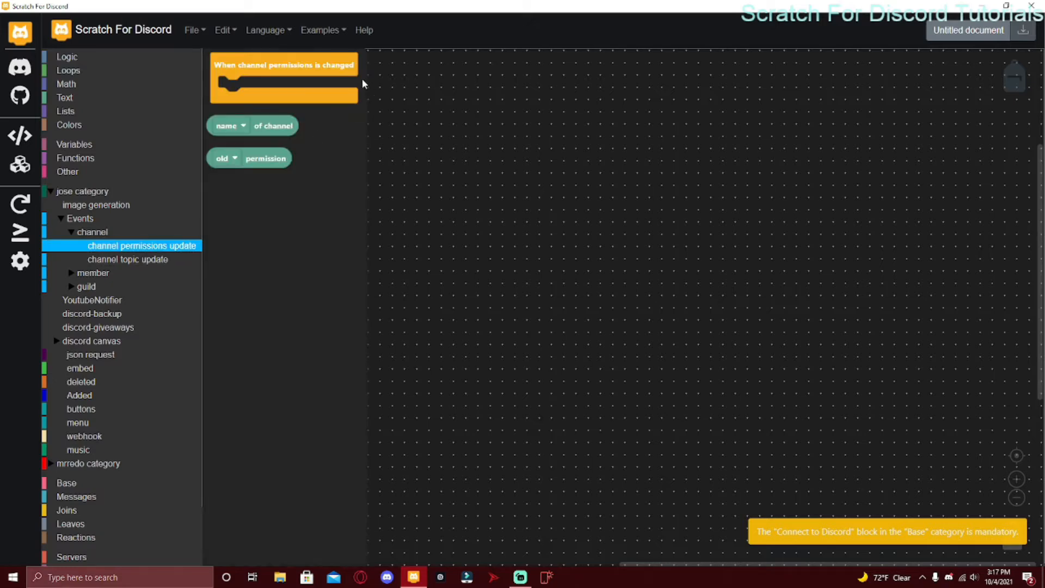
Place a 'When channel permissions is changed' event with a send block whose text combines channel name and old permission
left_click_drag(283, 77, 522, 169)
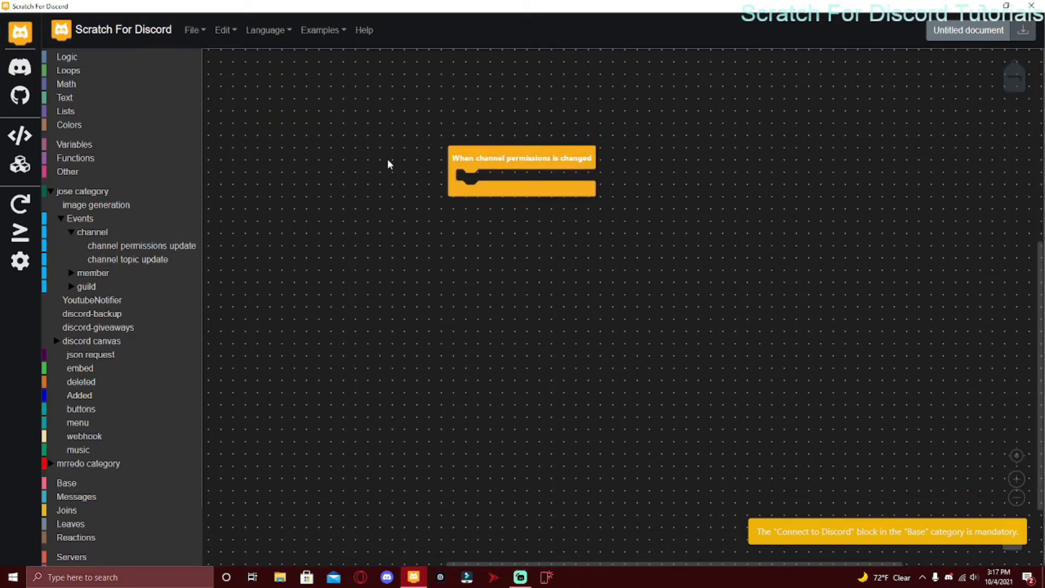
scroll("down", 3)
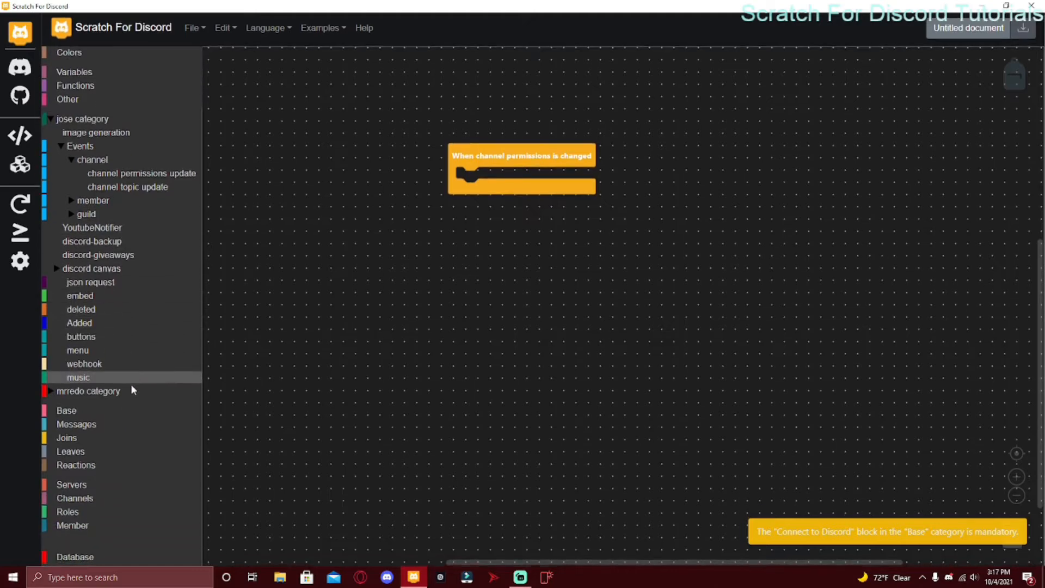
left_click(74, 497)
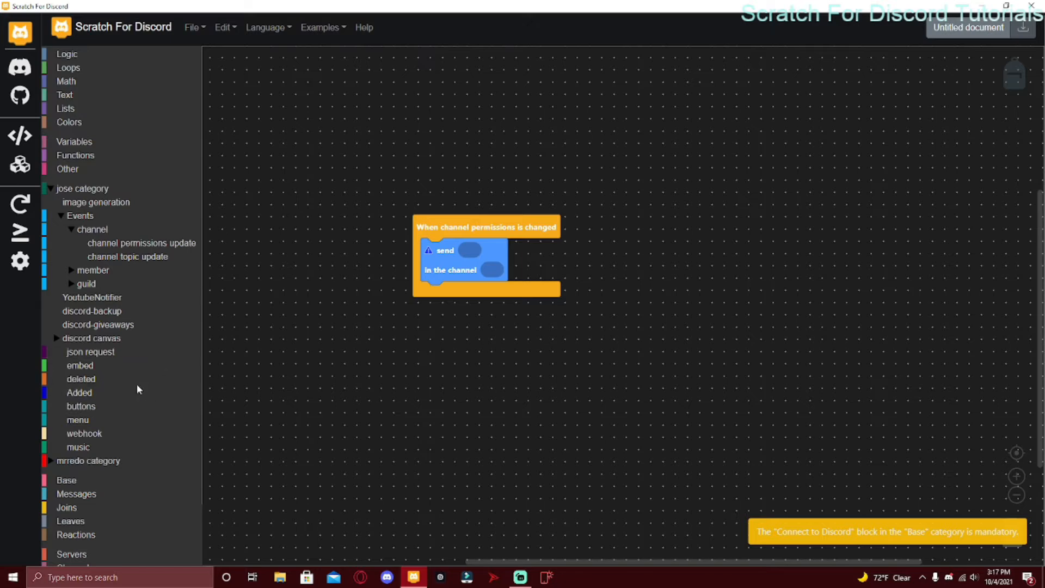
left_click(79, 366)
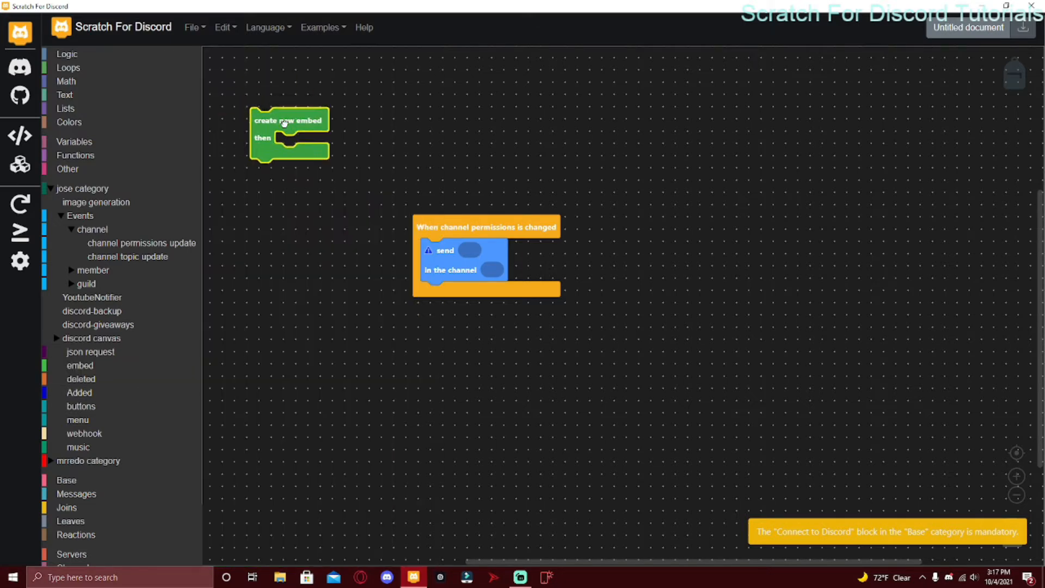
left_click_drag(288, 119, 458, 250)
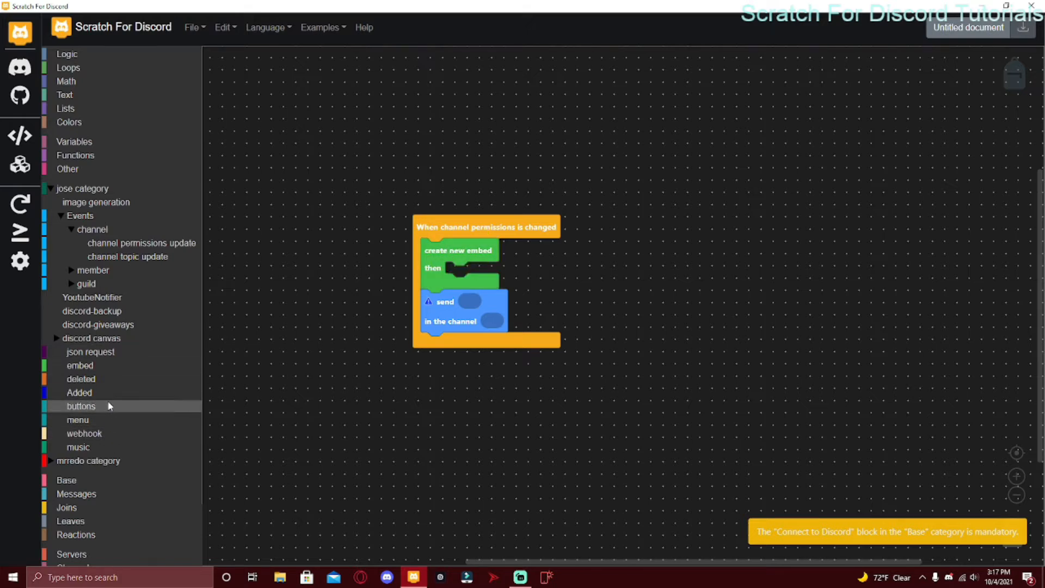
left_click(79, 366)
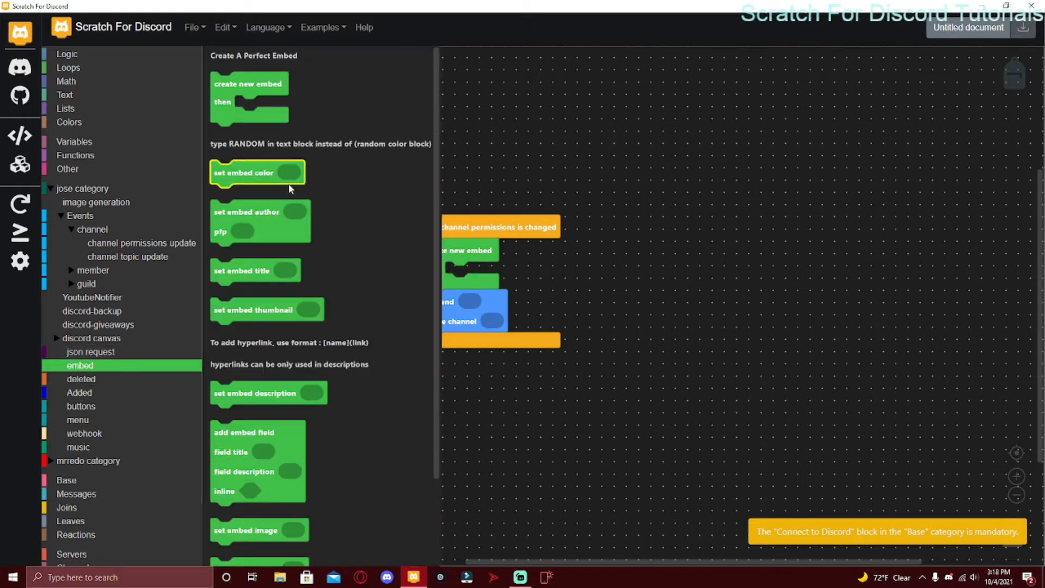
left_click(140, 242)
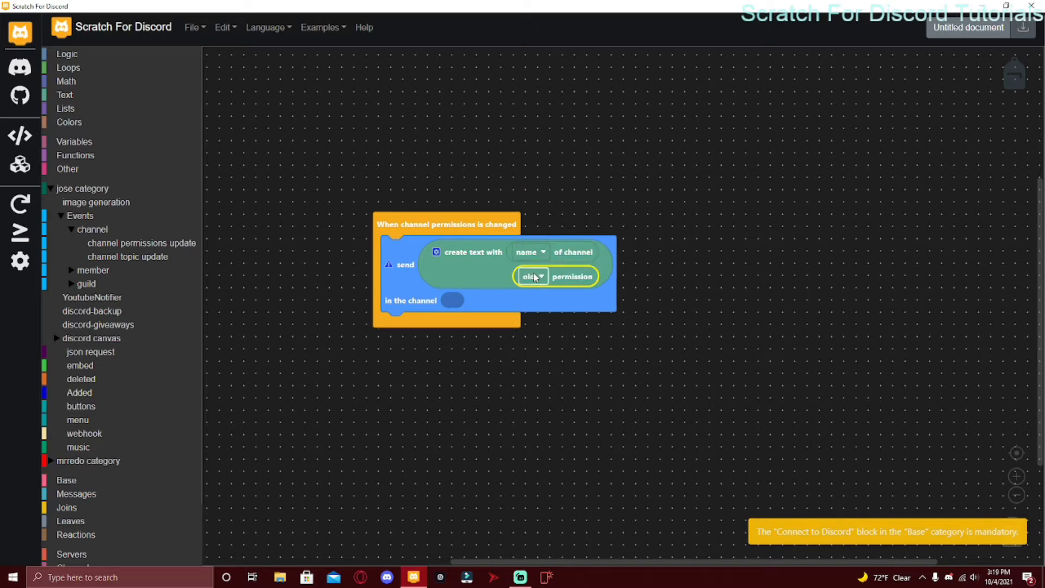
Set the send target to a get-channel block looked up by id, then switch over to Discord
left_click(533, 276)
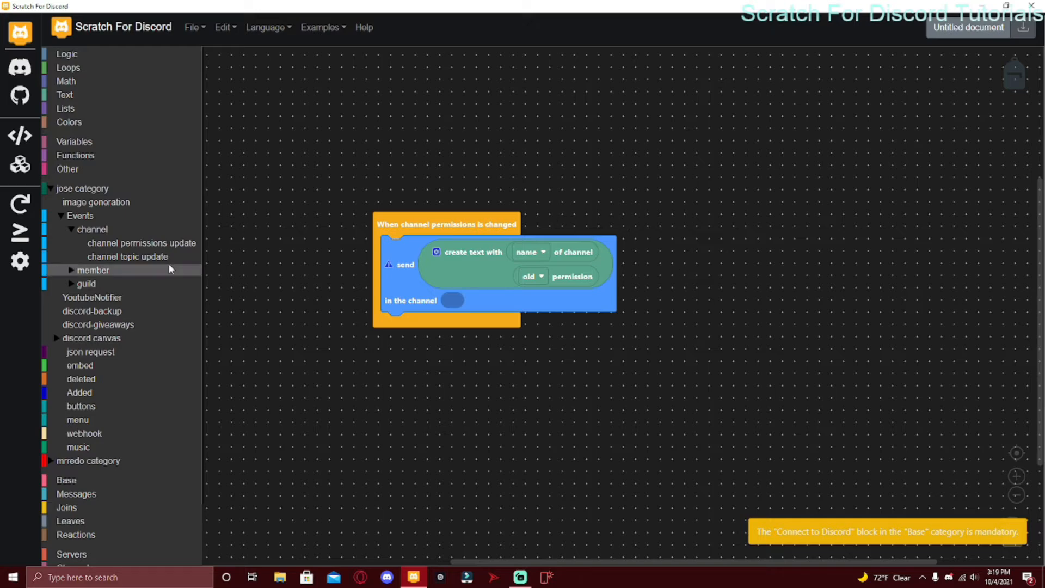
scroll("down", 3)
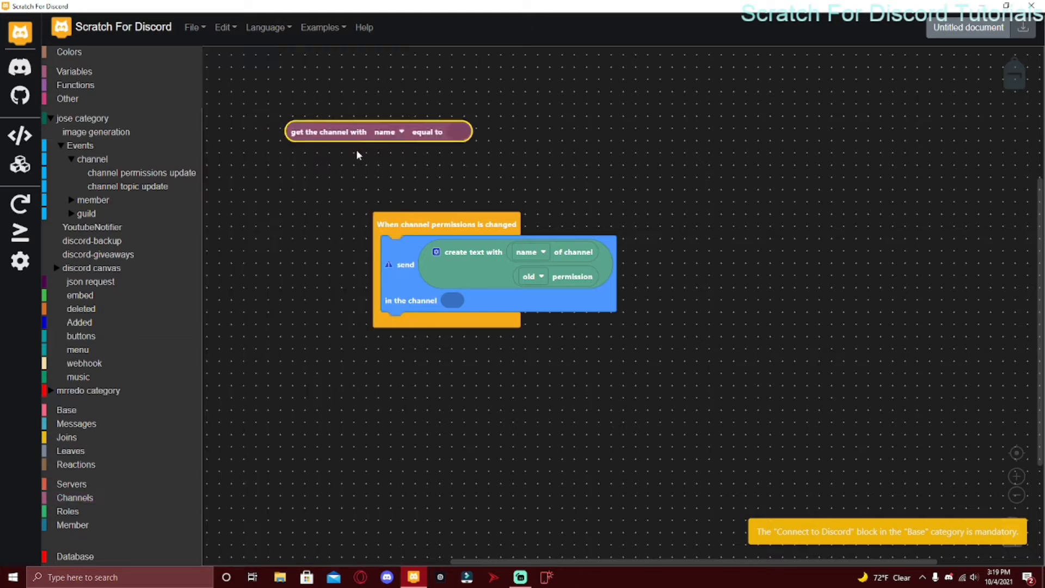
left_click_drag(378, 132, 539, 304)
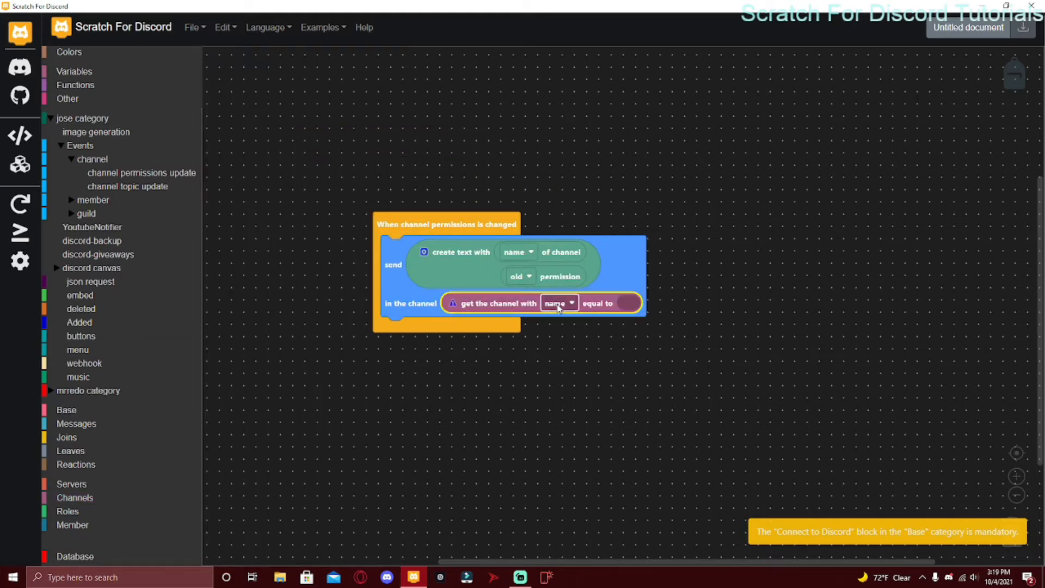
left_click(557, 303)
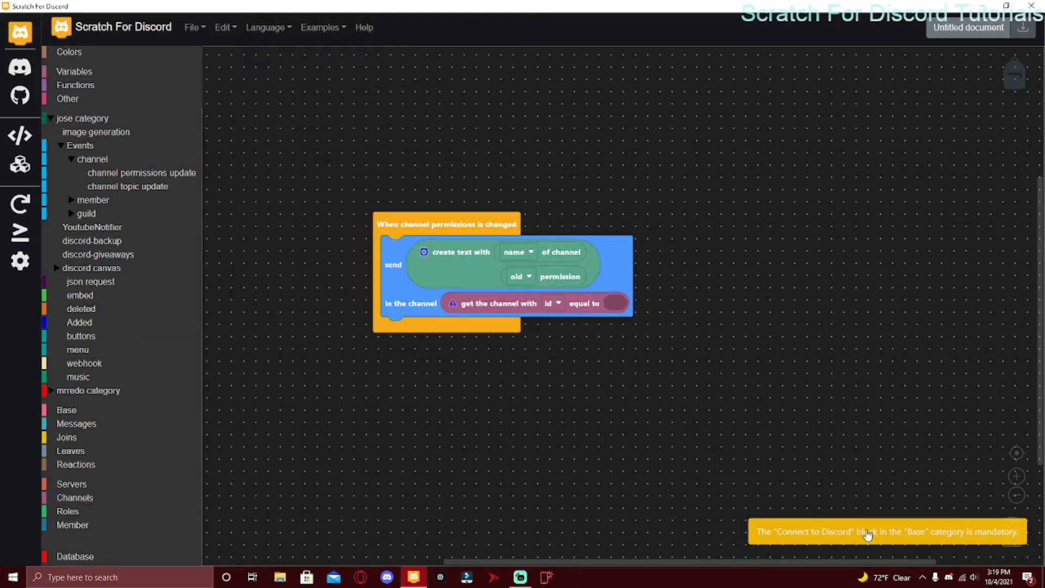
left_click(387, 577)
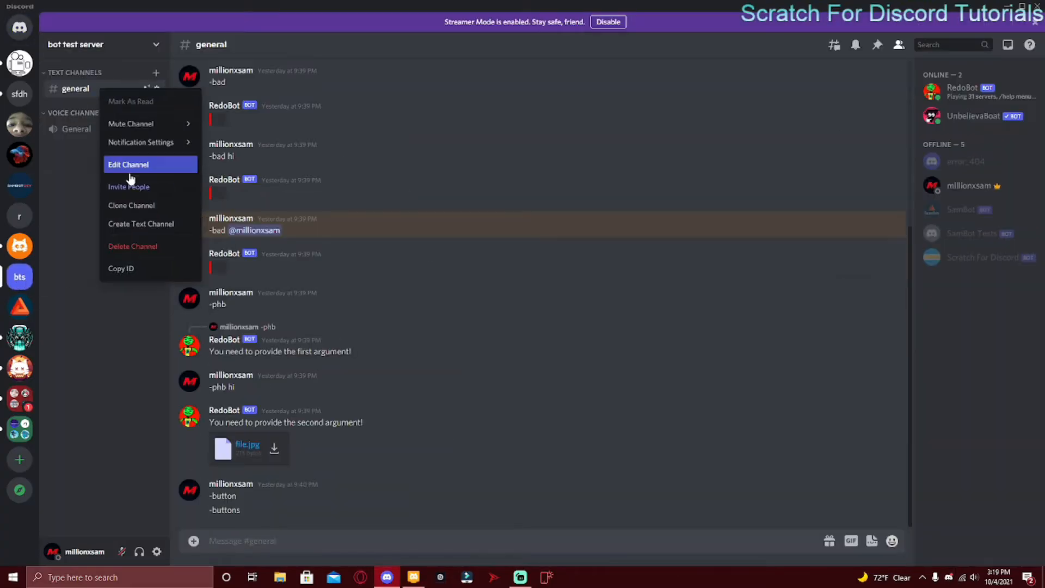
Close the #general channel's context menu and return to Scratch For Discord
left_click(407, 428)
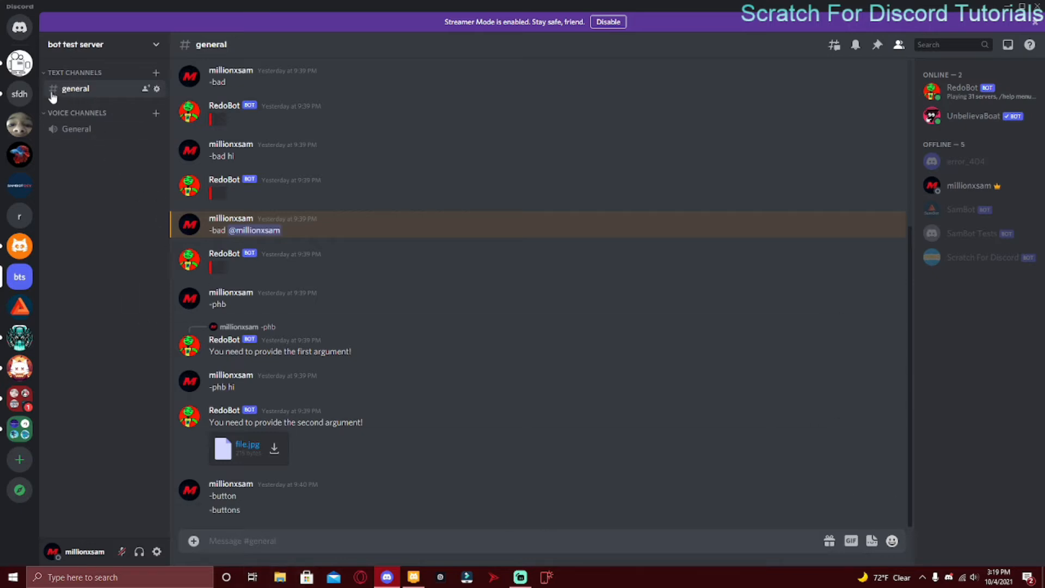
left_click(413, 577)
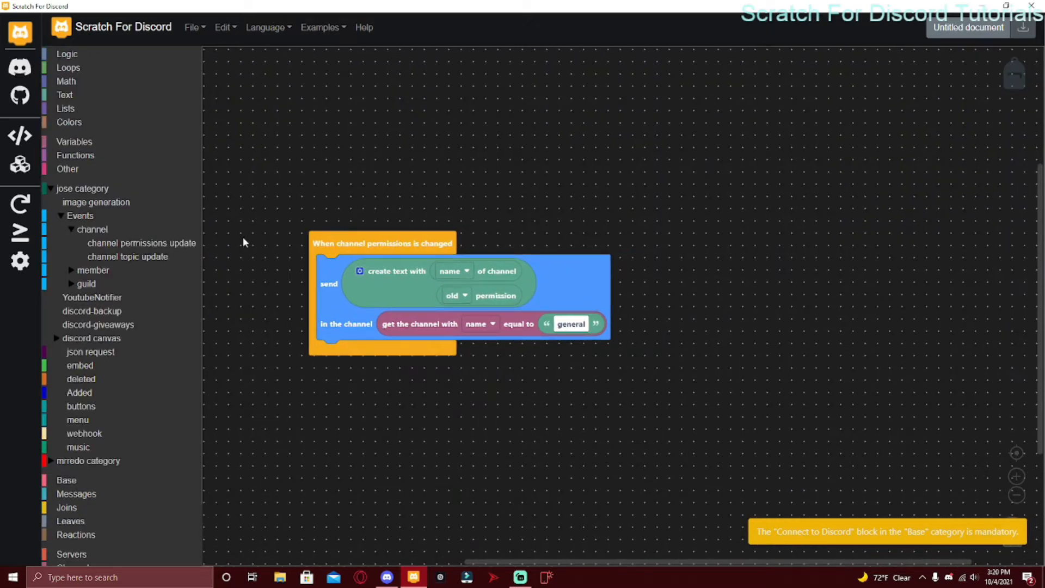
Browse the channel topic and permissions update blocks, then show the member boost event blocks
left_click(127, 256)
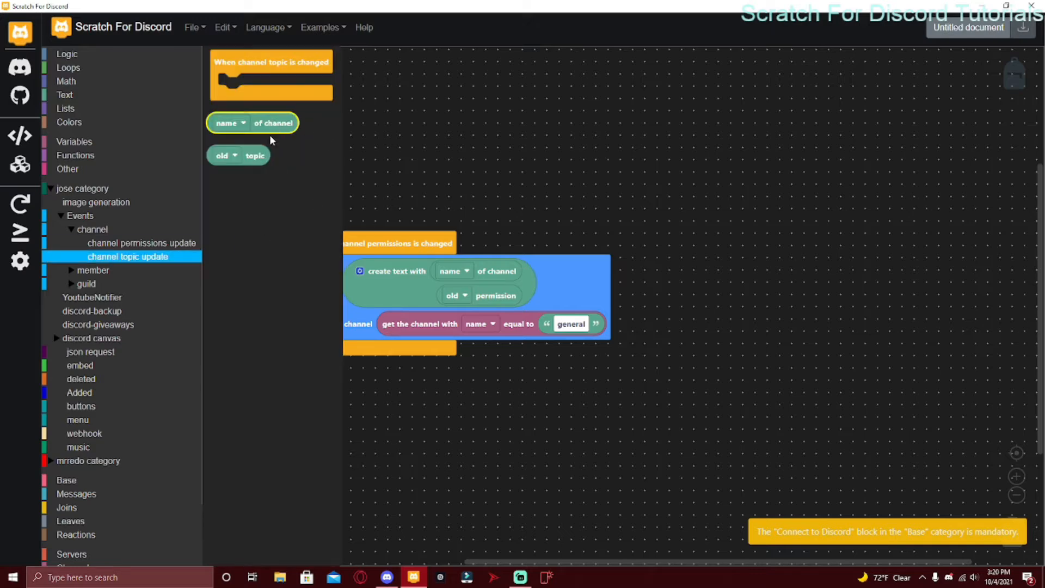
left_click(142, 243)
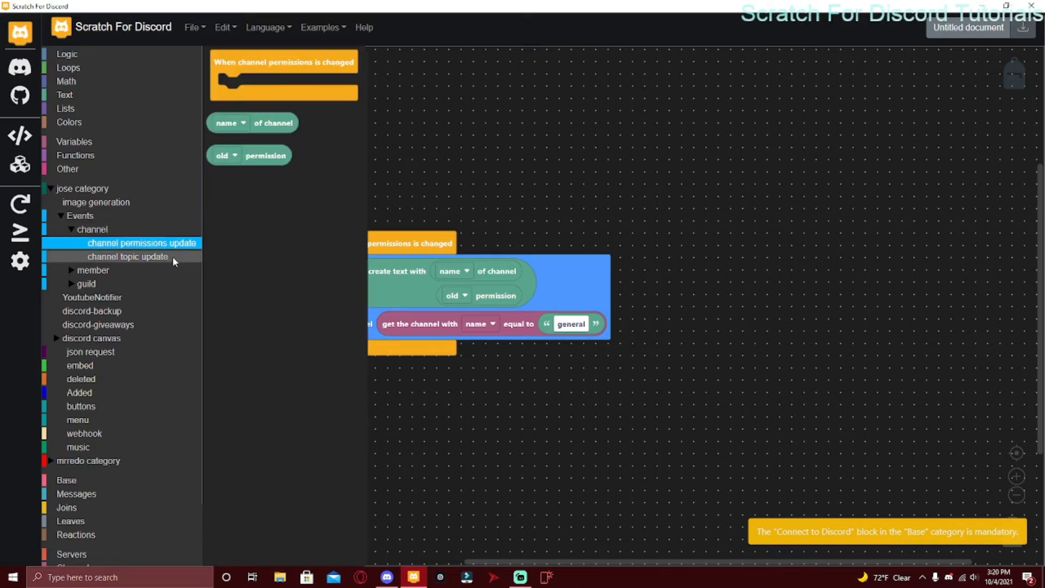
left_click(127, 257)
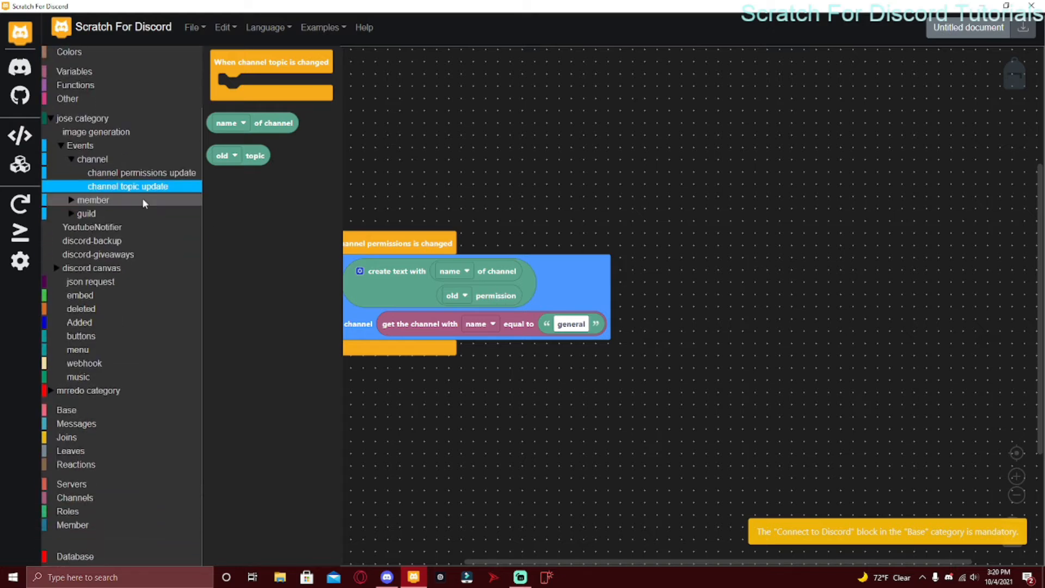
left_click(93, 201)
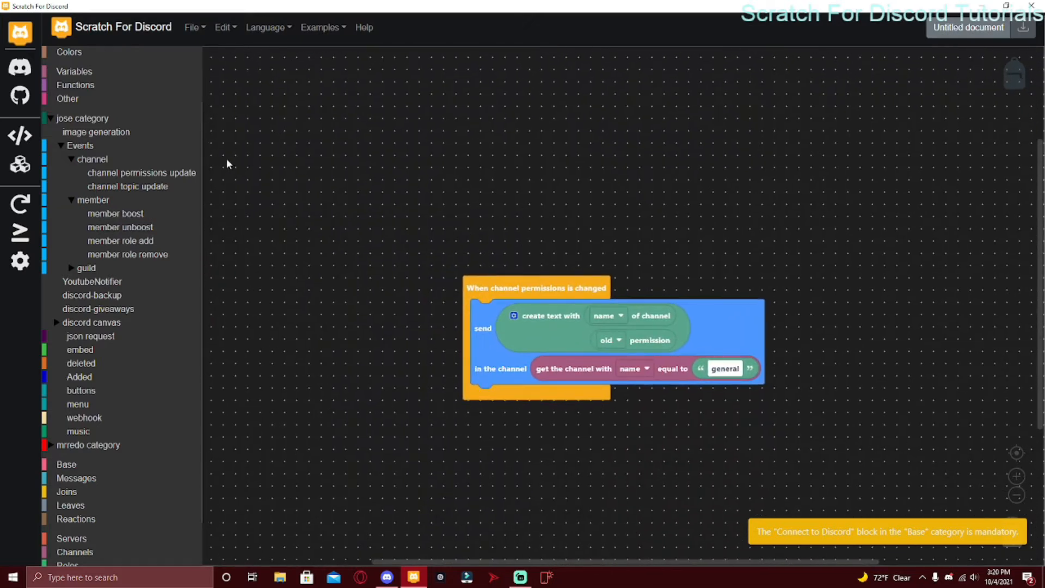
mouse_move(115, 213)
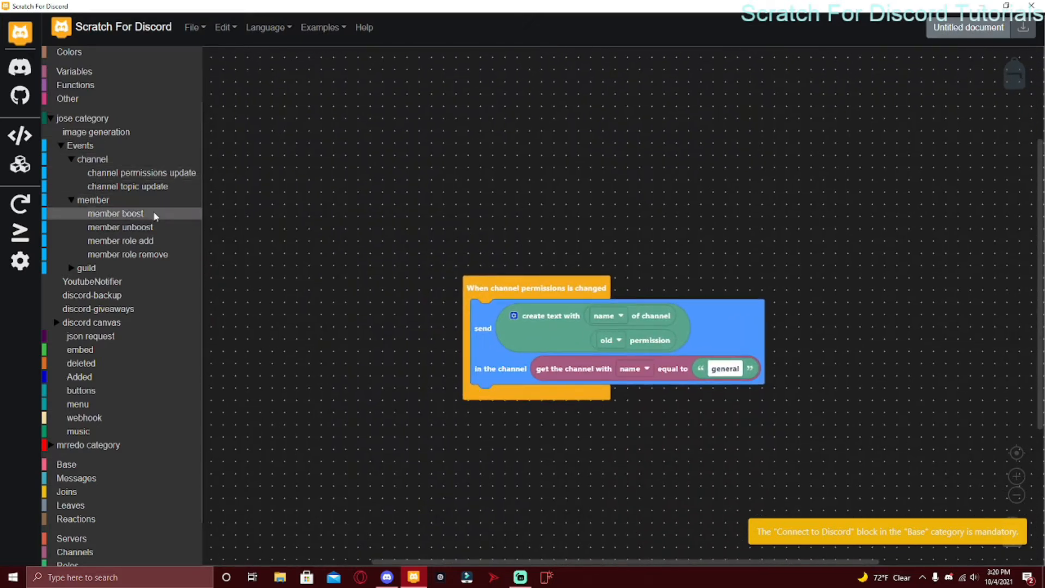
left_click(116, 213)
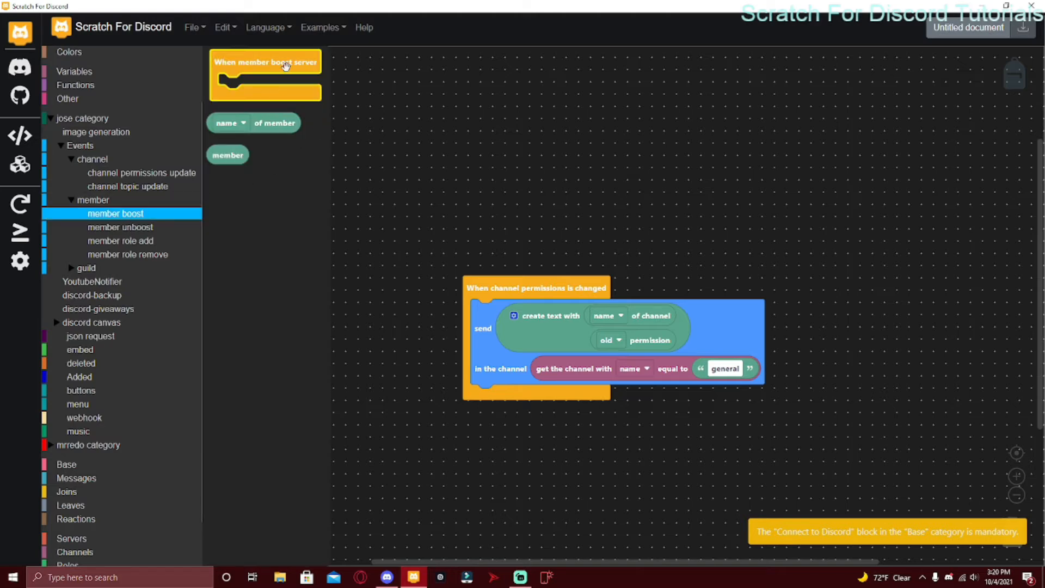
mouse_move(263, 81)
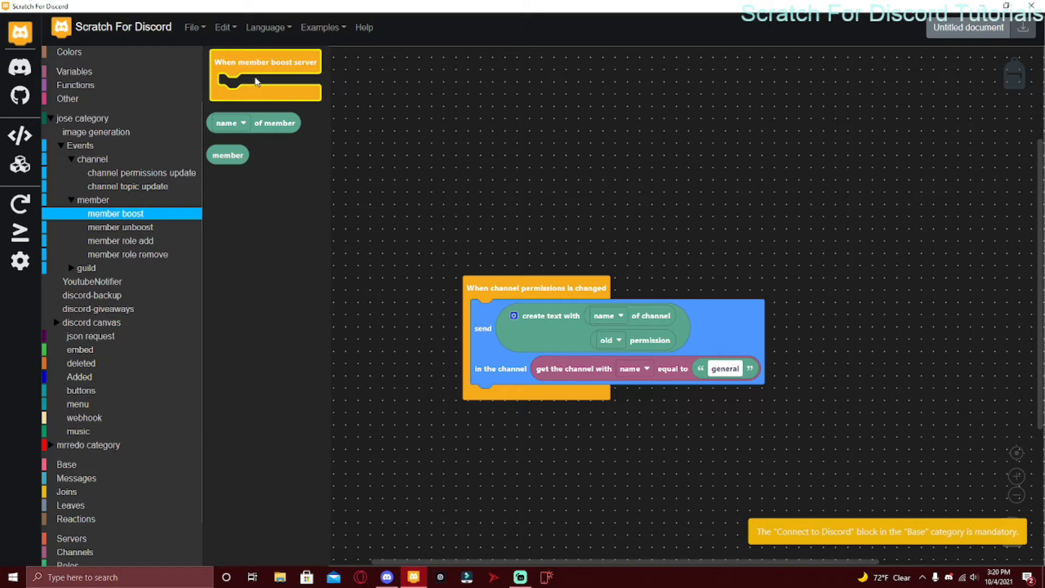
Place a 'When member boost server' event that sends a text containing the member to the general channel
left_click_drag(265, 75, 338, 289)
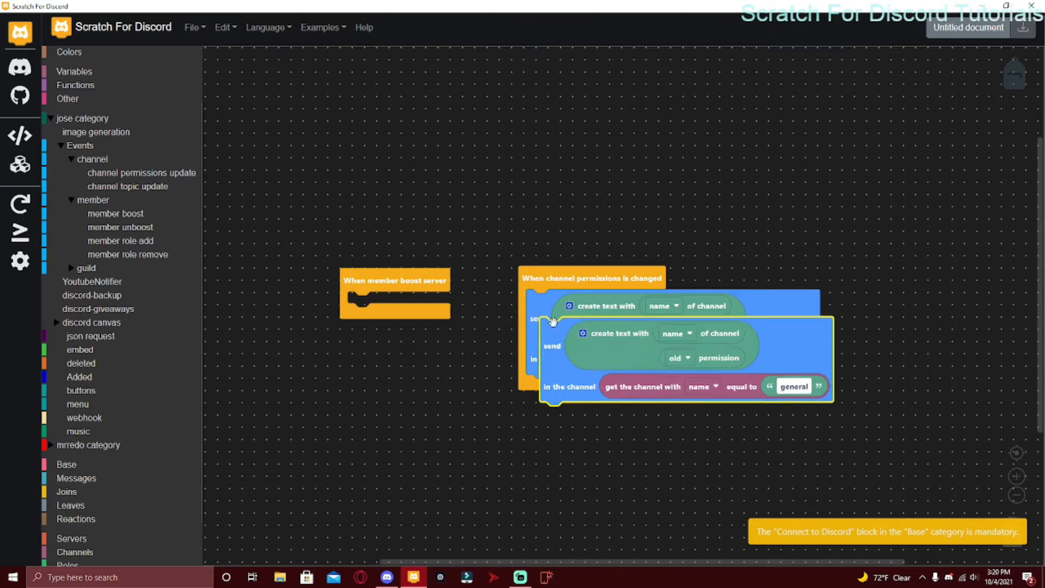
left_click_drag(394, 280, 569, 288)
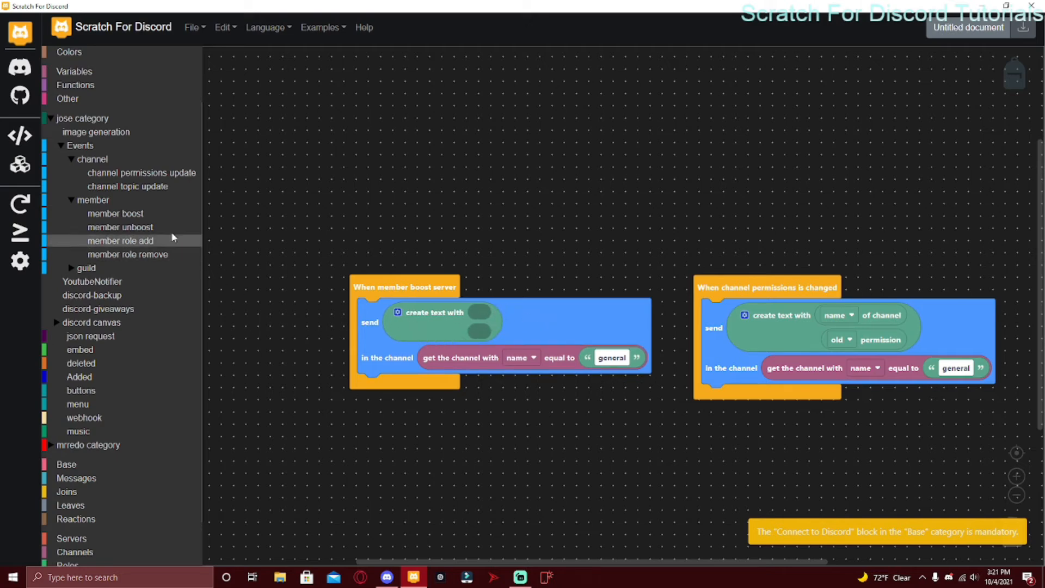
left_click(115, 213)
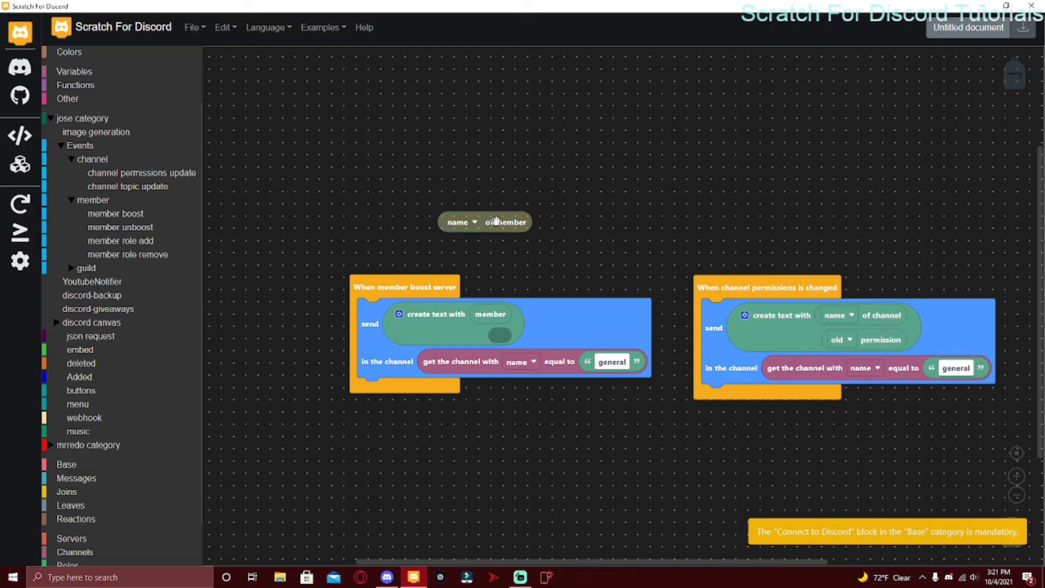
left_click(462, 221)
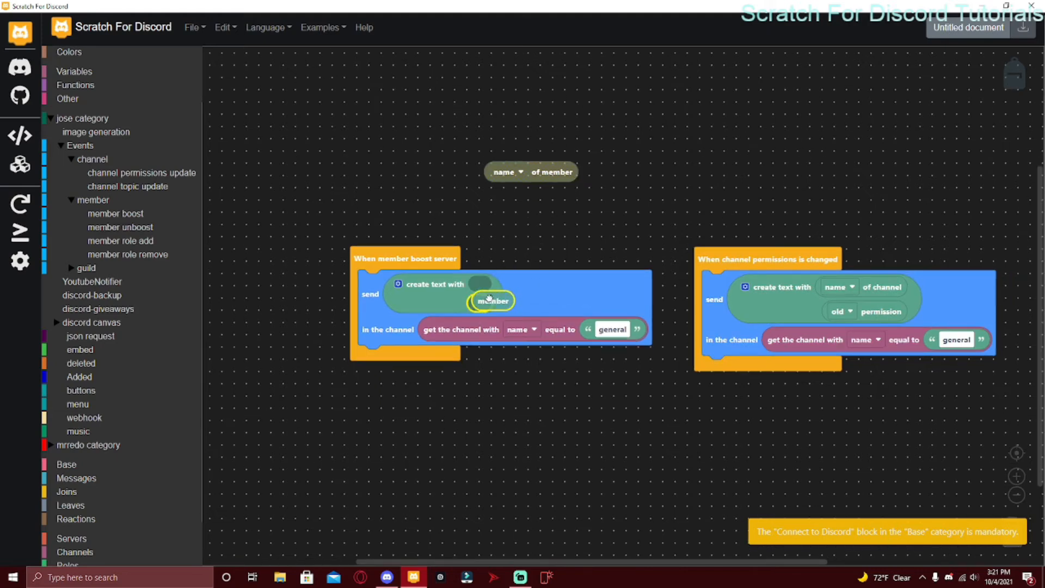
Place a 'When roles is added to member' event with a send block targeting the general channel
left_click(121, 226)
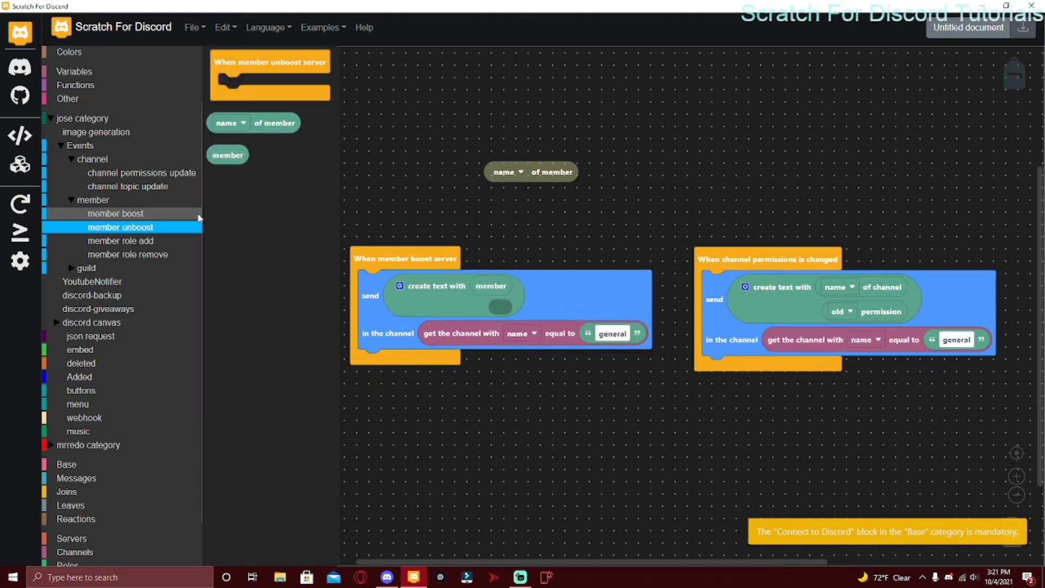
mouse_move(423, 219)
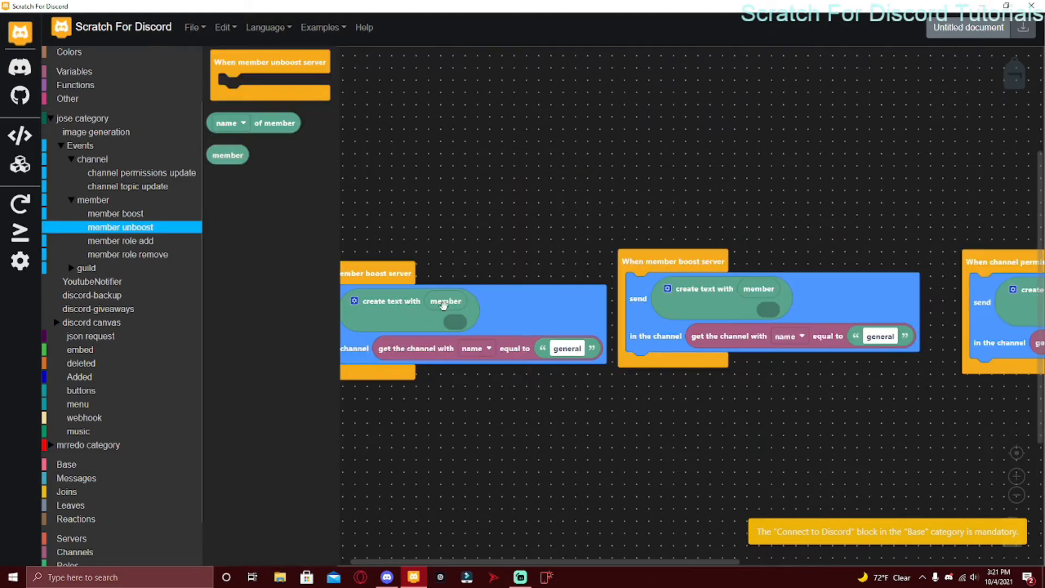
mouse_move(372, 107)
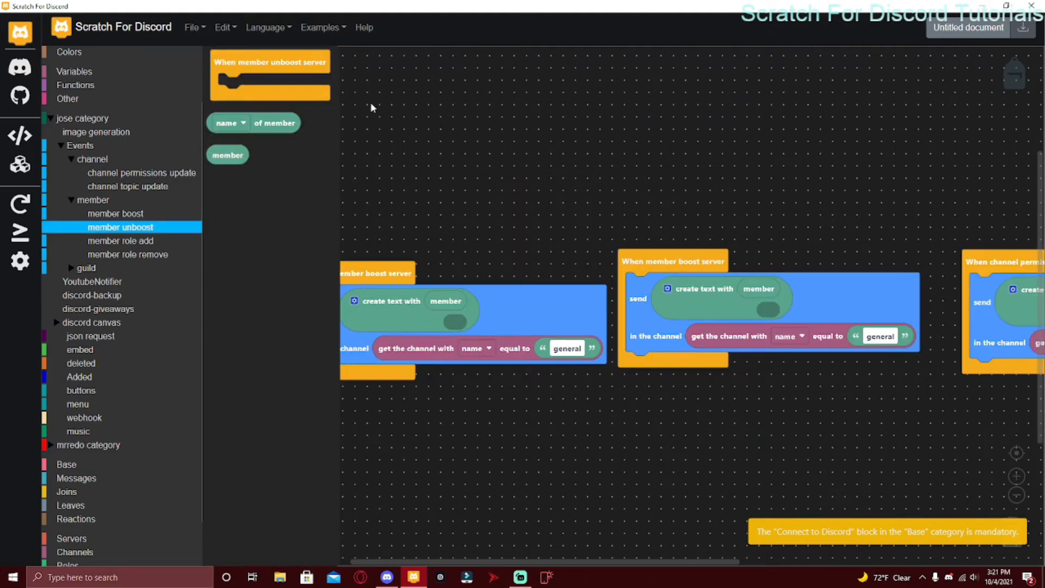
mouse_move(168, 245)
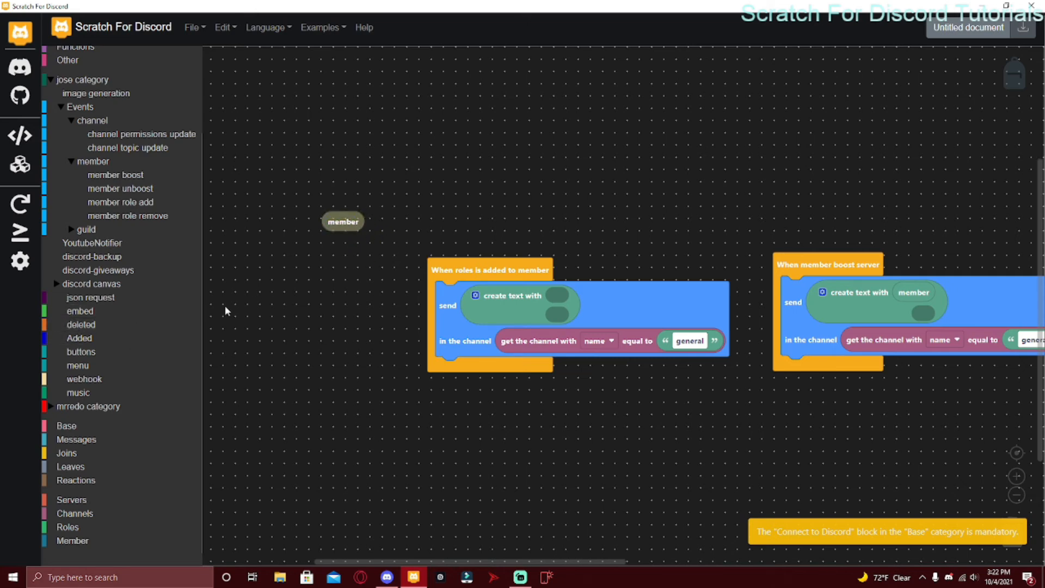
left_click(80, 310)
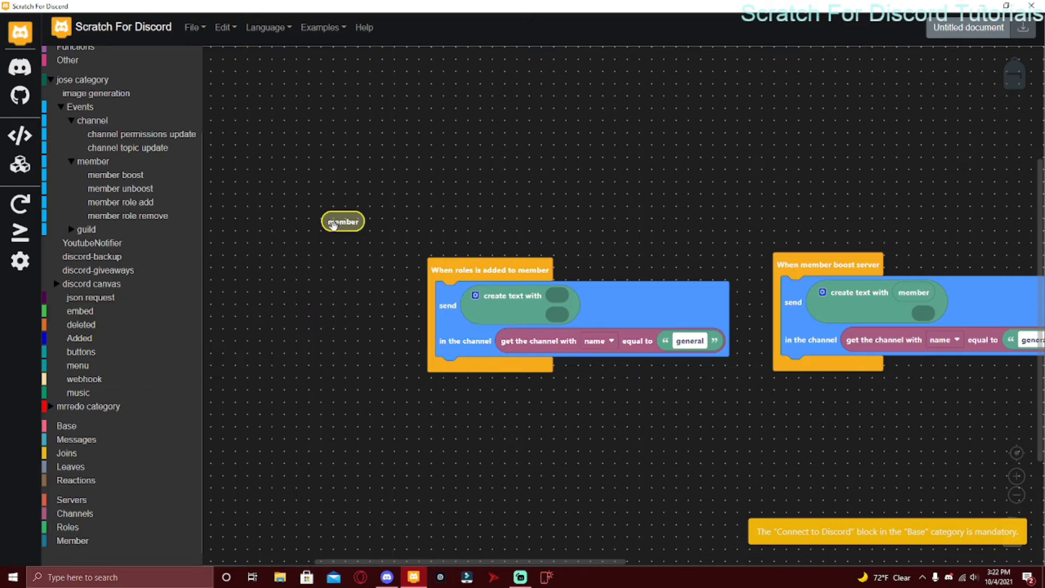
left_click(121, 203)
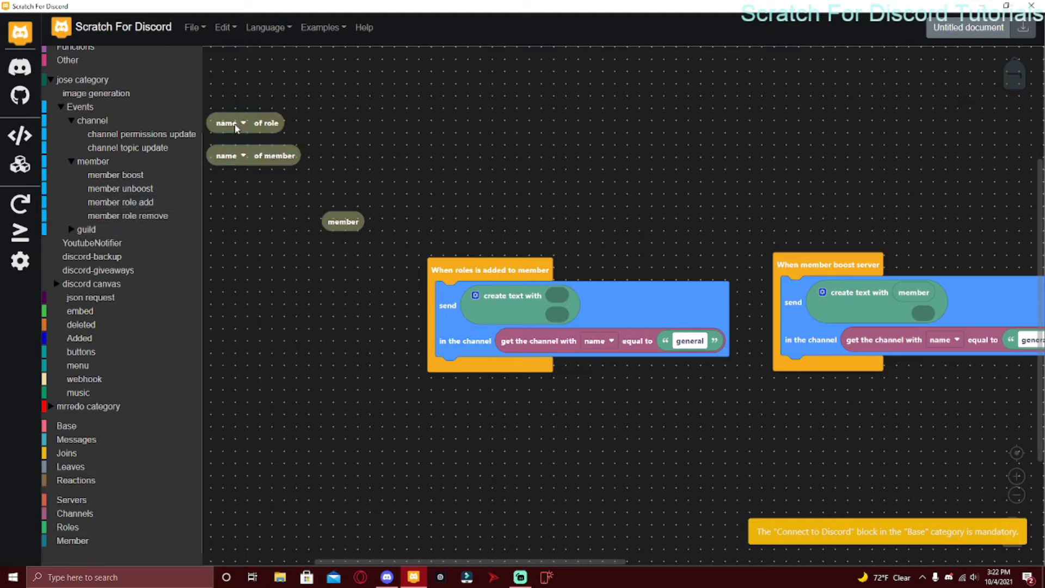
List the 'name of role' block's property options, then show the guild boost level up event blocks
left_click(229, 123)
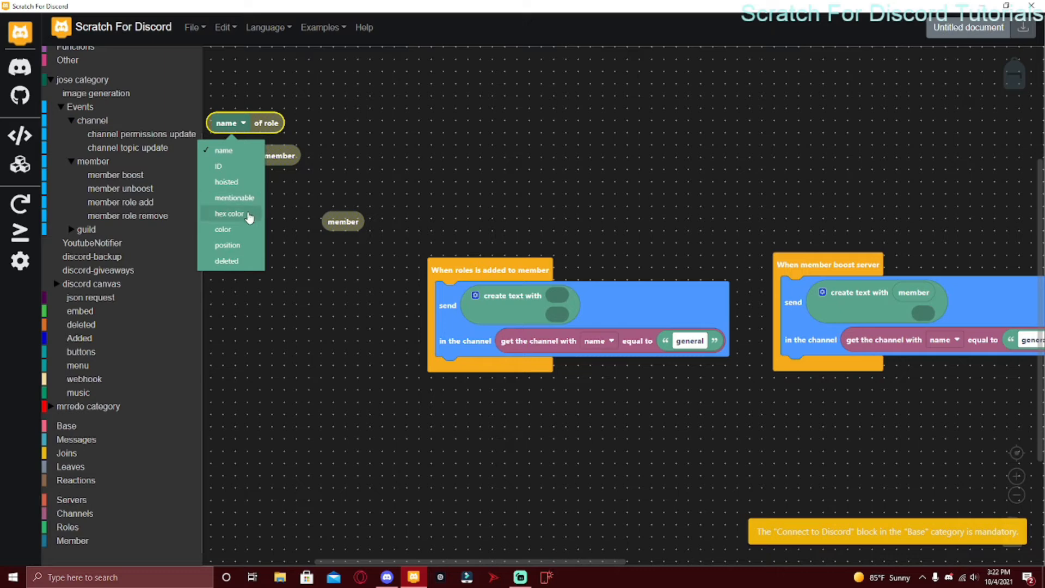
mouse_move(275, 232)
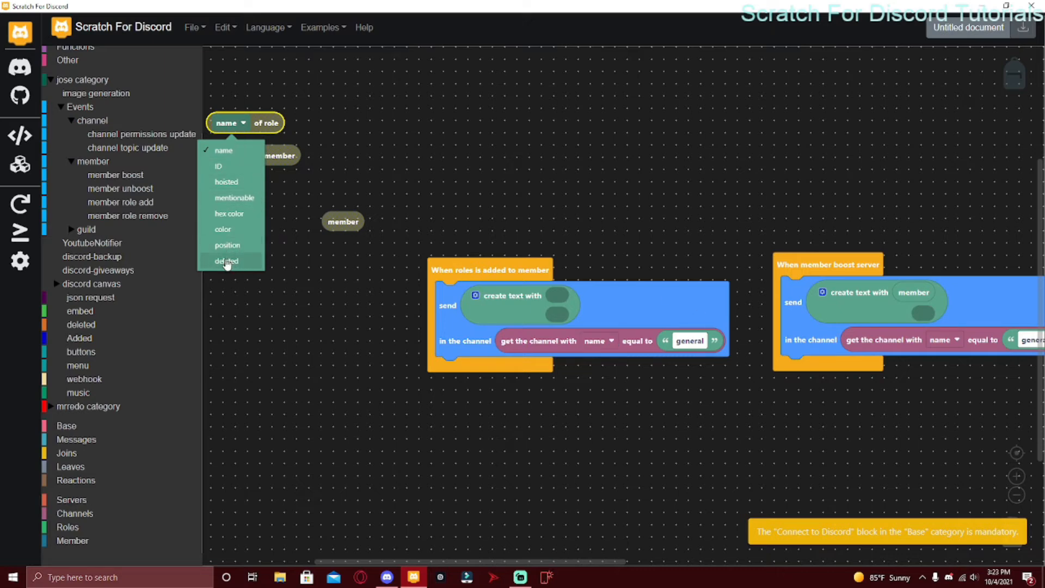
mouse_move(229, 213)
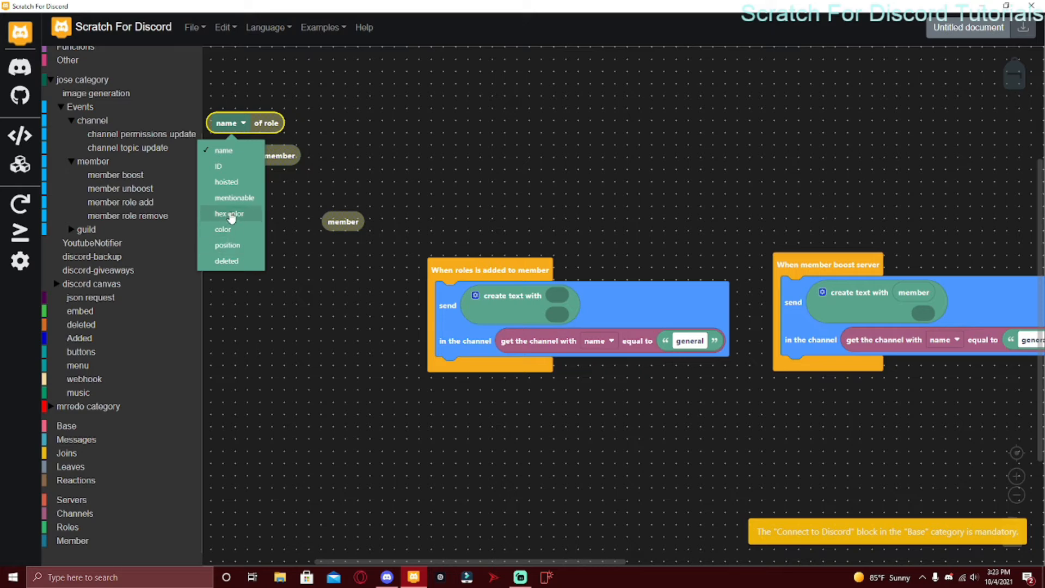
mouse_move(228, 181)
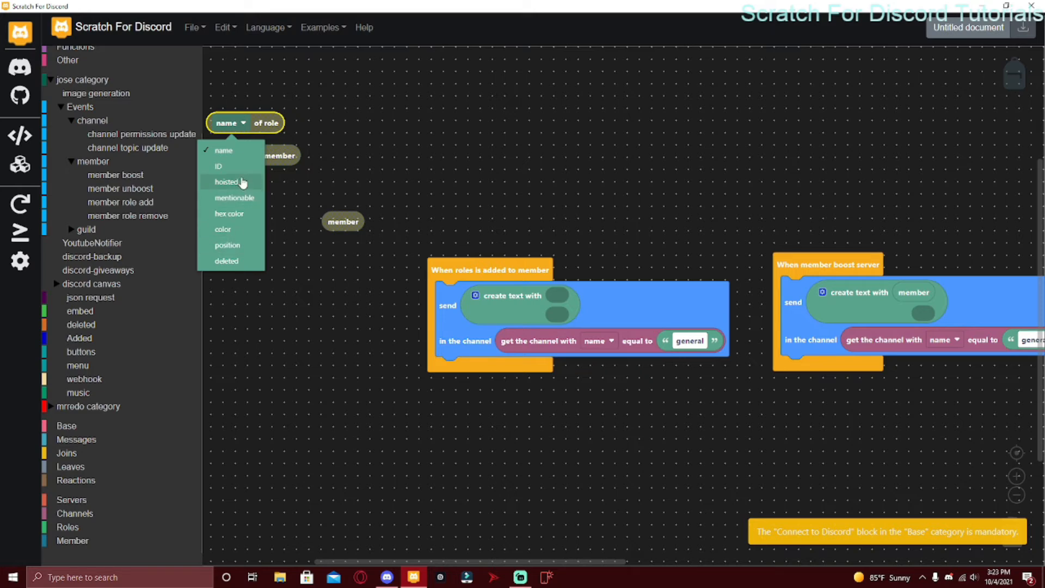
left_click(127, 215)
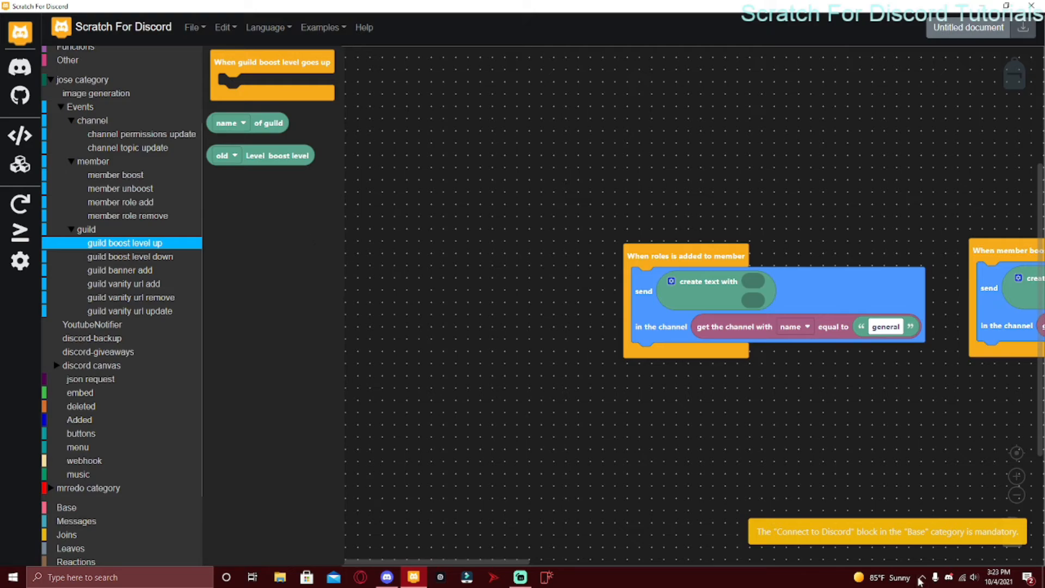
Browse the Discord Server Boost page, scrolling the plans and levels needing 2, 7 and 14 boosts, then return to the workspace
left_click(386, 577)
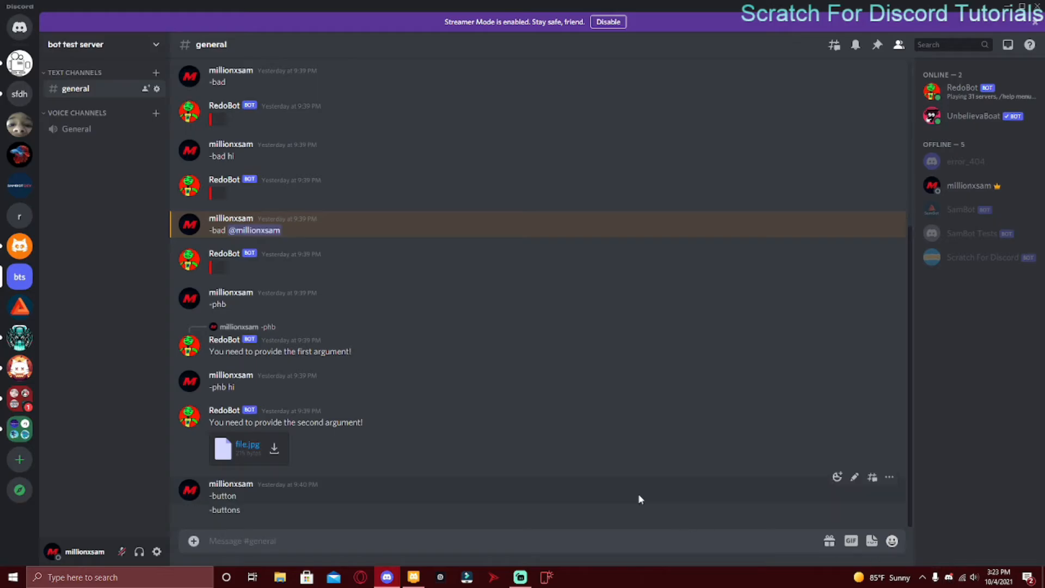
left_click(100, 45)
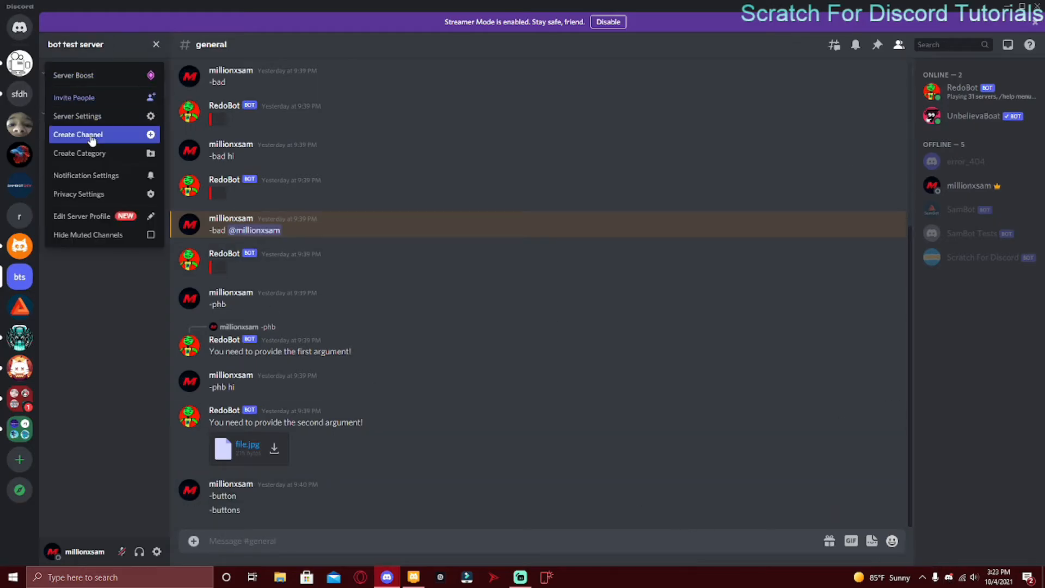
left_click(73, 75)
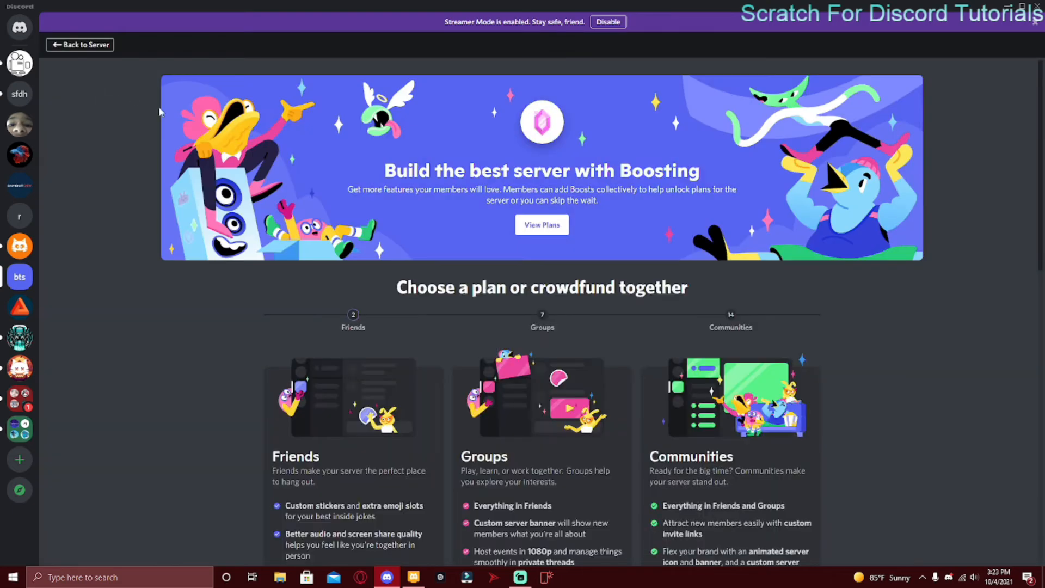
scroll("down", 3)
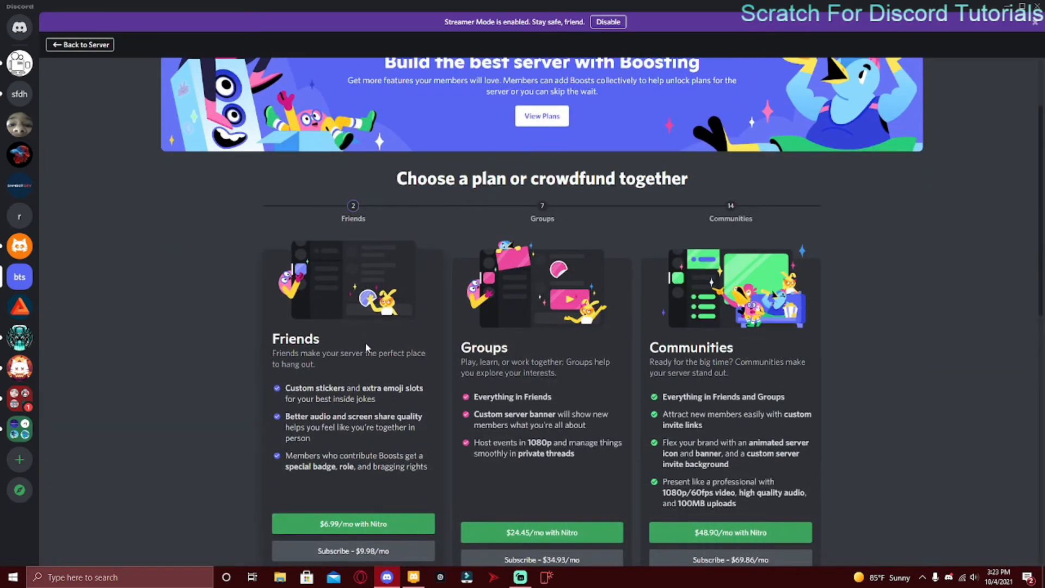
scroll("down", 3)
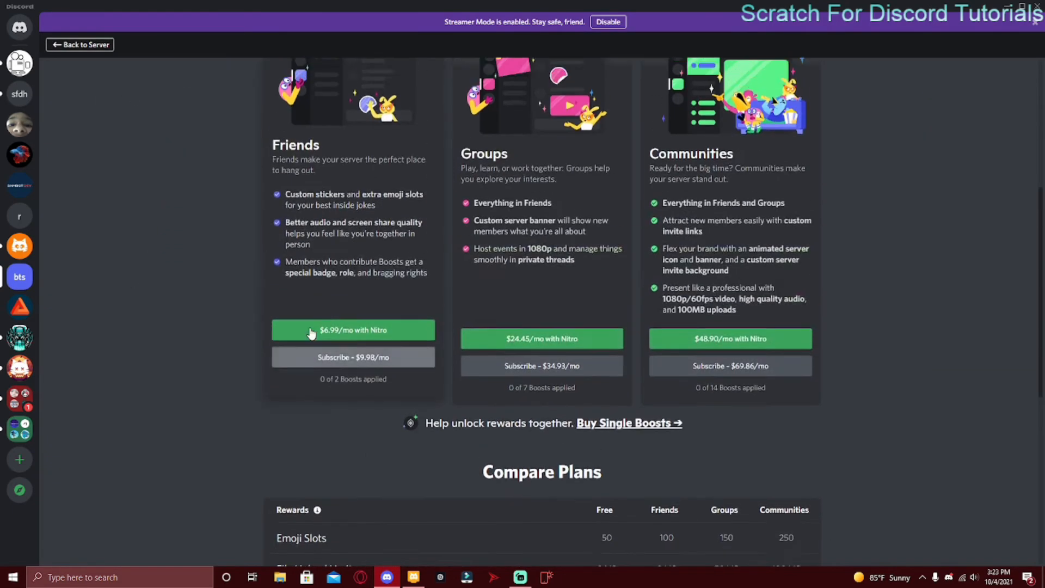
scroll("up", 3)
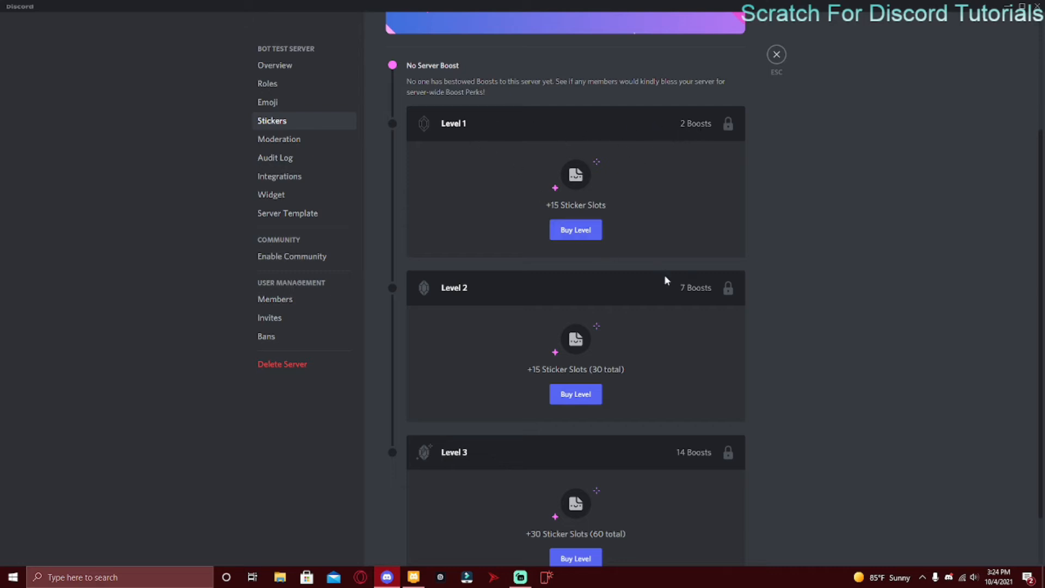
scroll("down", 3)
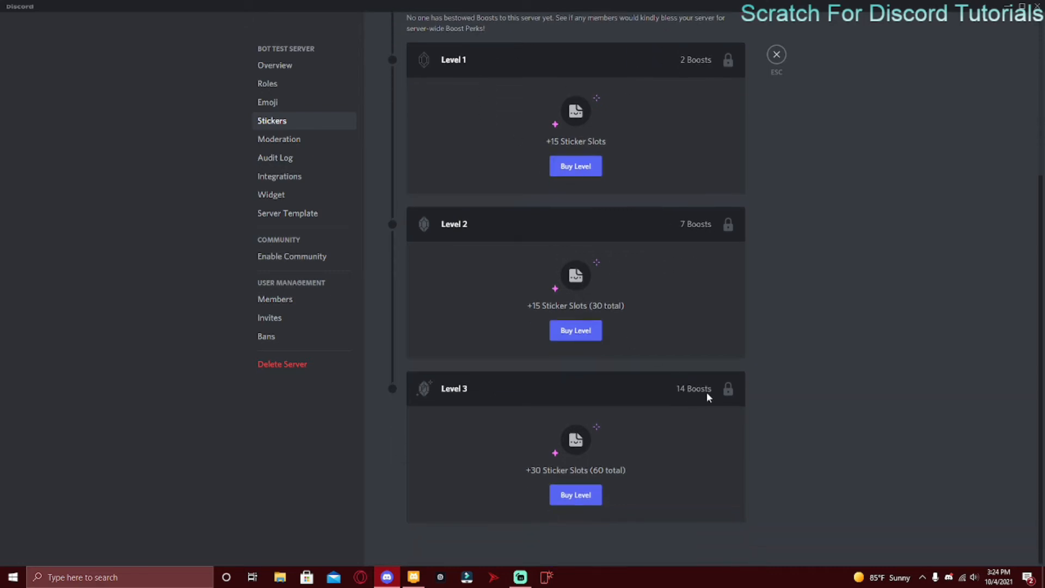
left_click(414, 577)
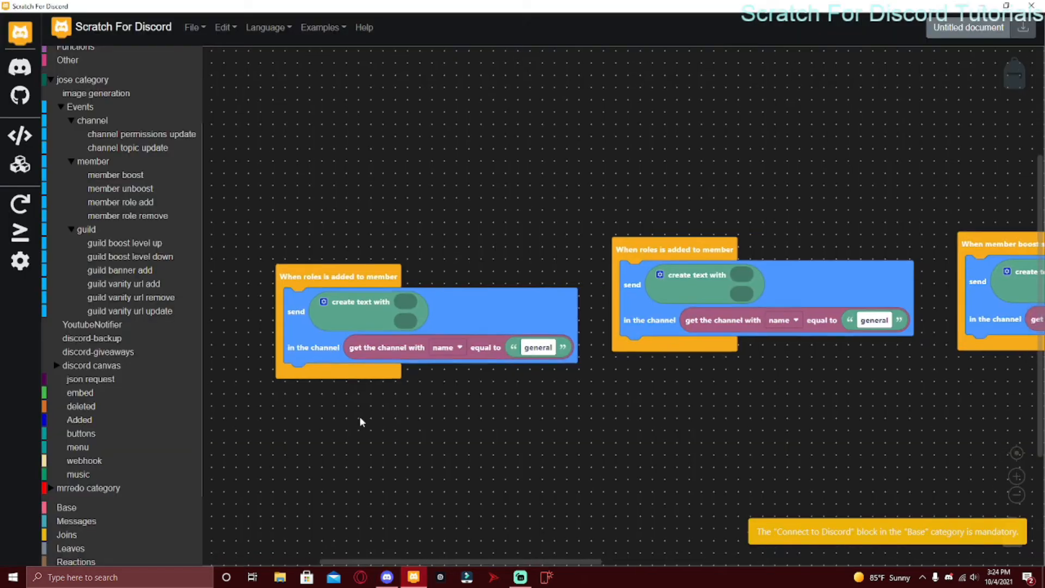
Expand the guild events category and show the guild boost level up and boost level down event blocks
left_click(124, 243)
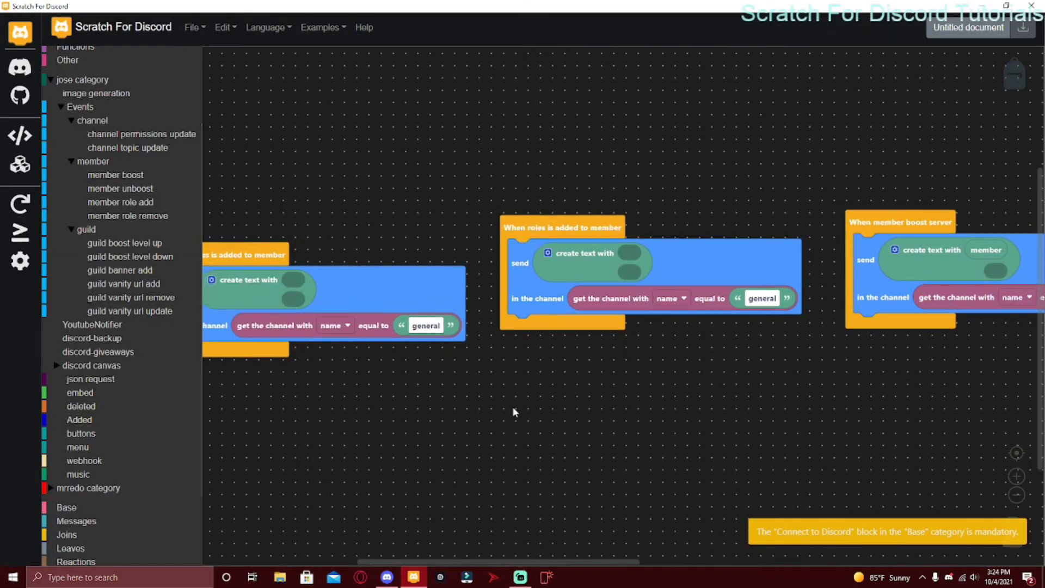
left_click(761, 299)
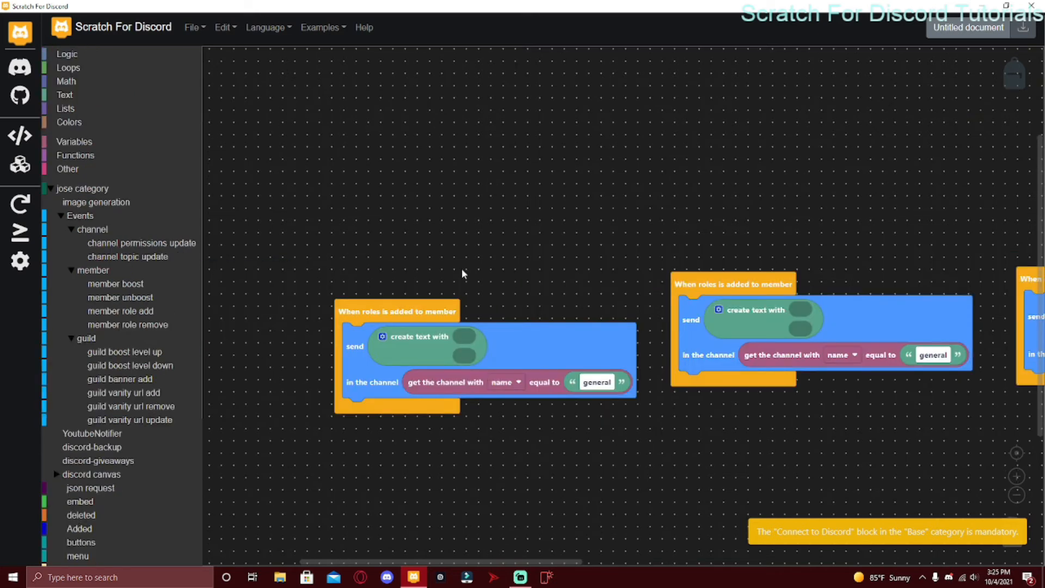
left_click(124, 352)
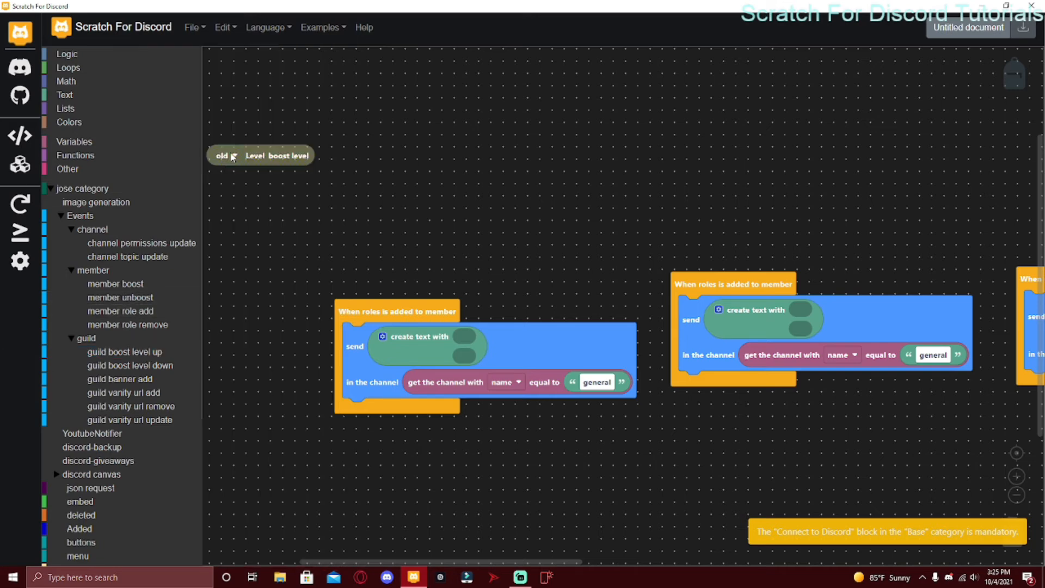
left_click(129, 366)
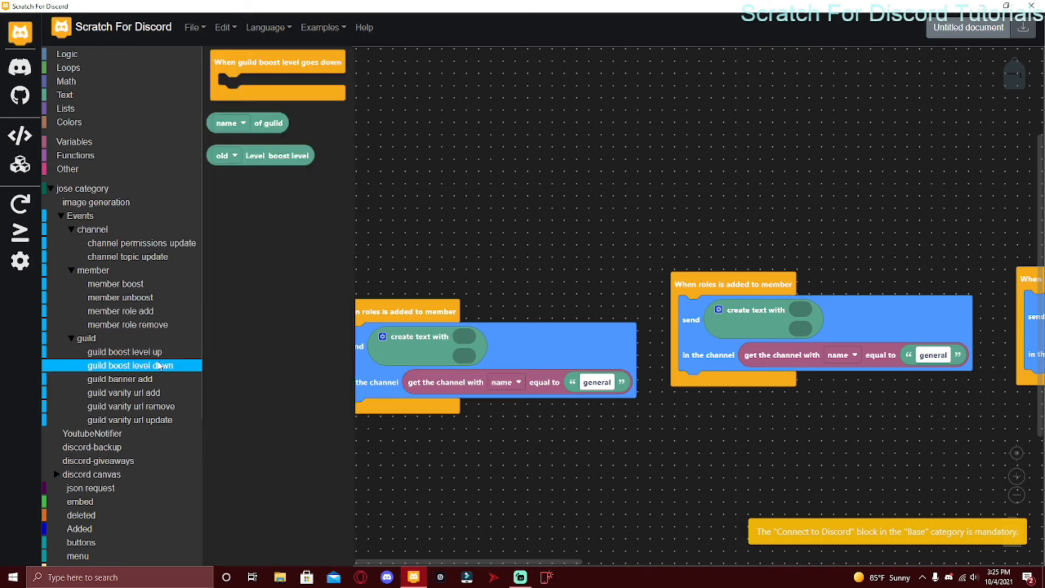
Show the guild banner add event blocks and inspect the banner url value block
left_click(124, 379)
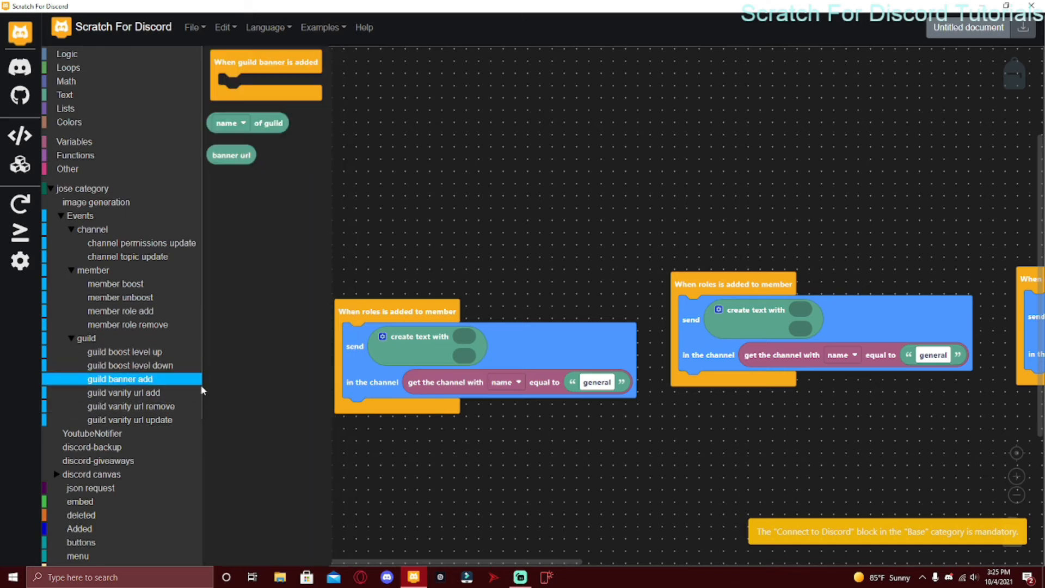
left_click(385, 576)
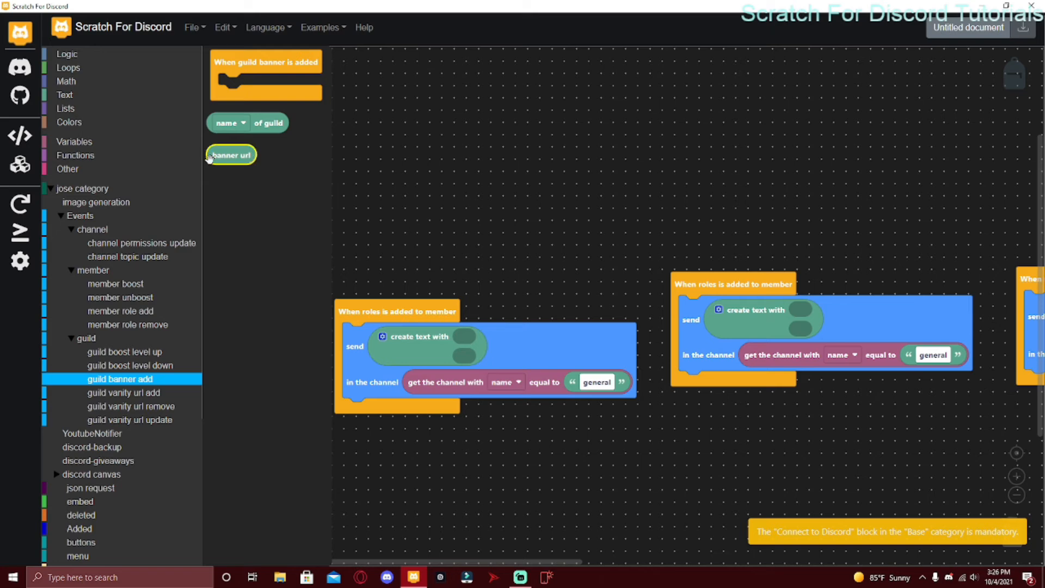
mouse_move(231, 154)
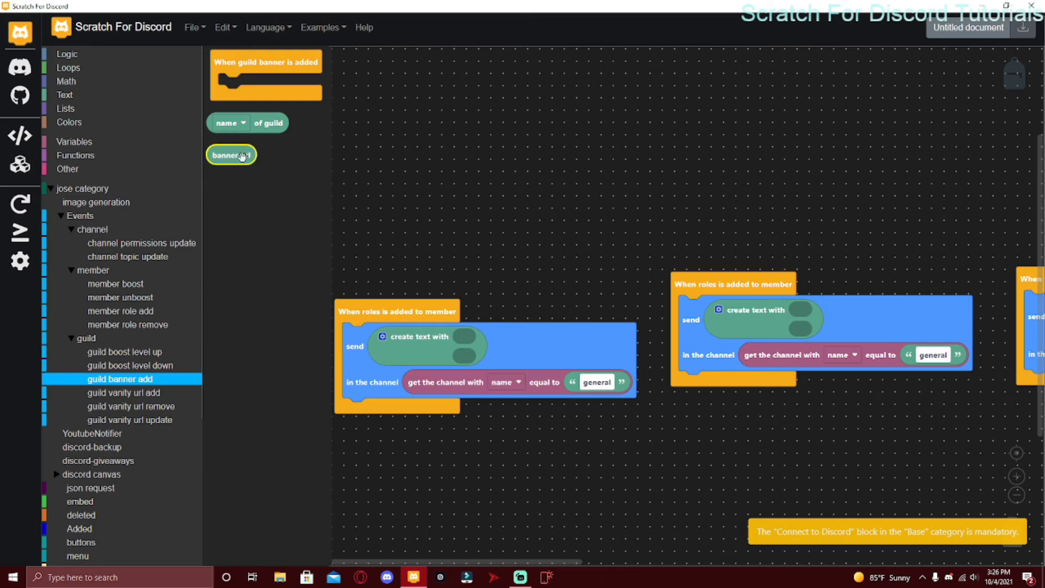
left_click(123, 393)
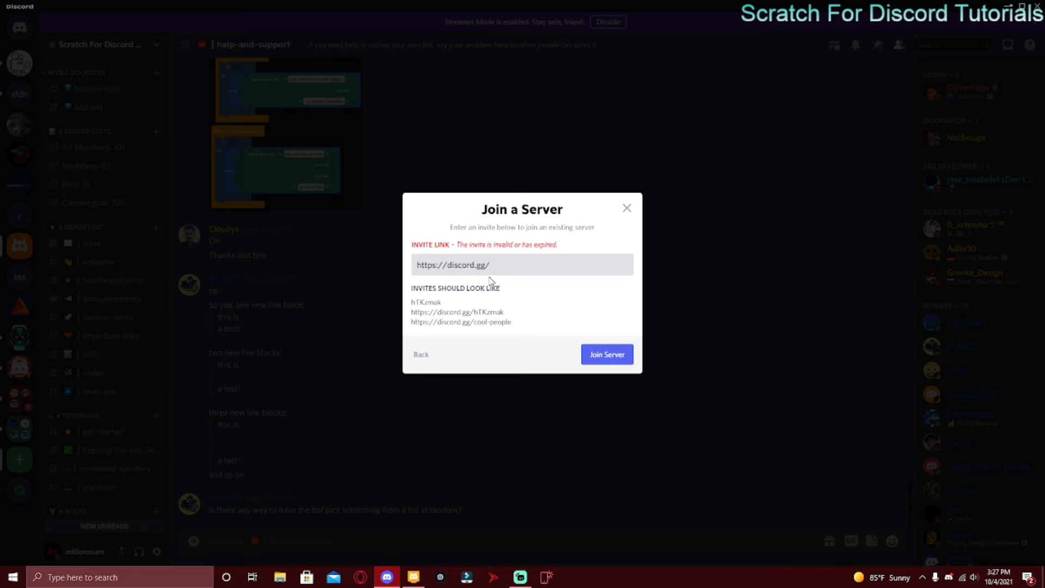
type("s4d")
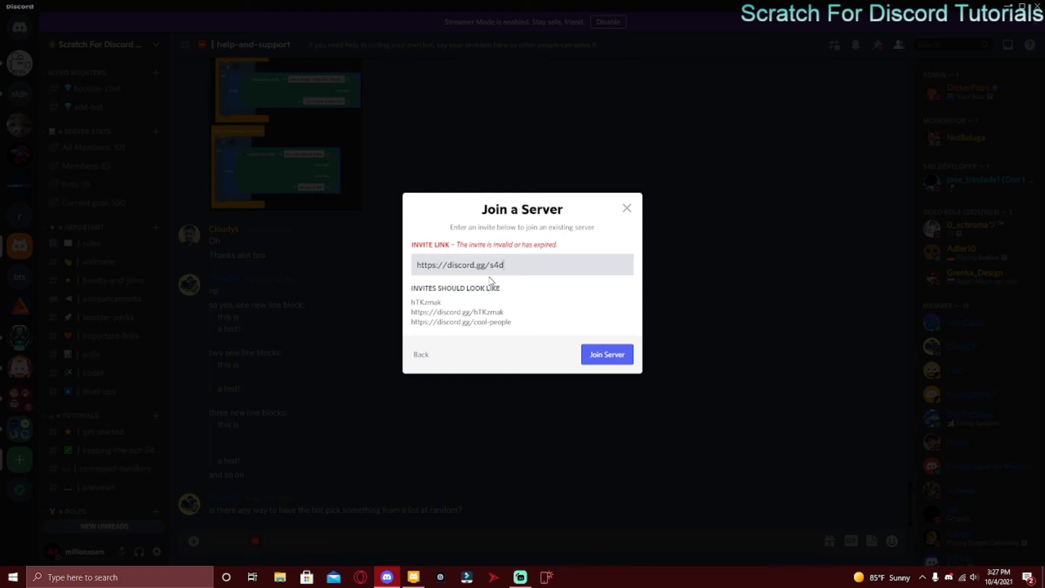
key("Backspace")
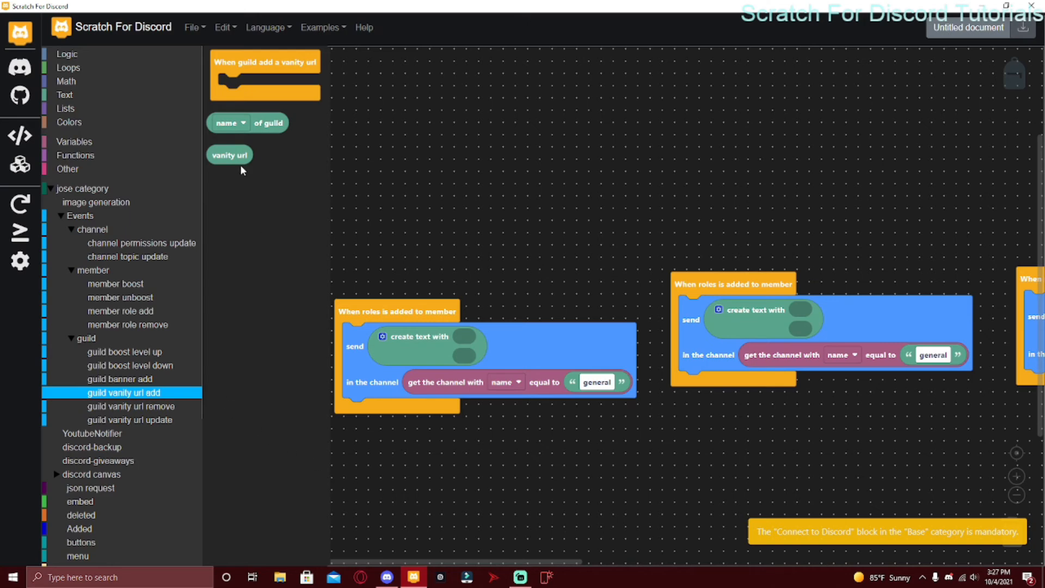
mouse_move(307, 183)
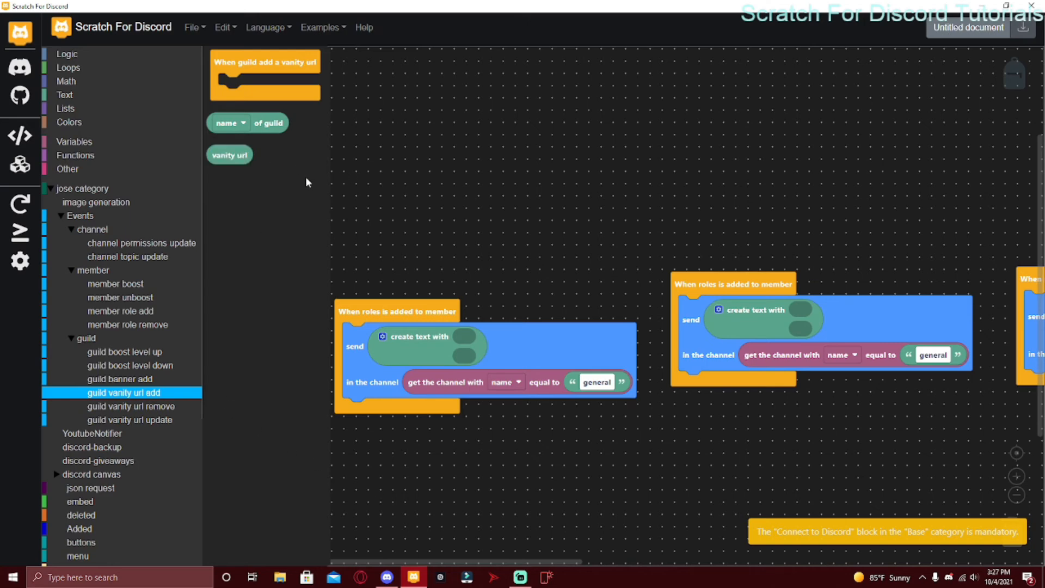
mouse_move(284, 168)
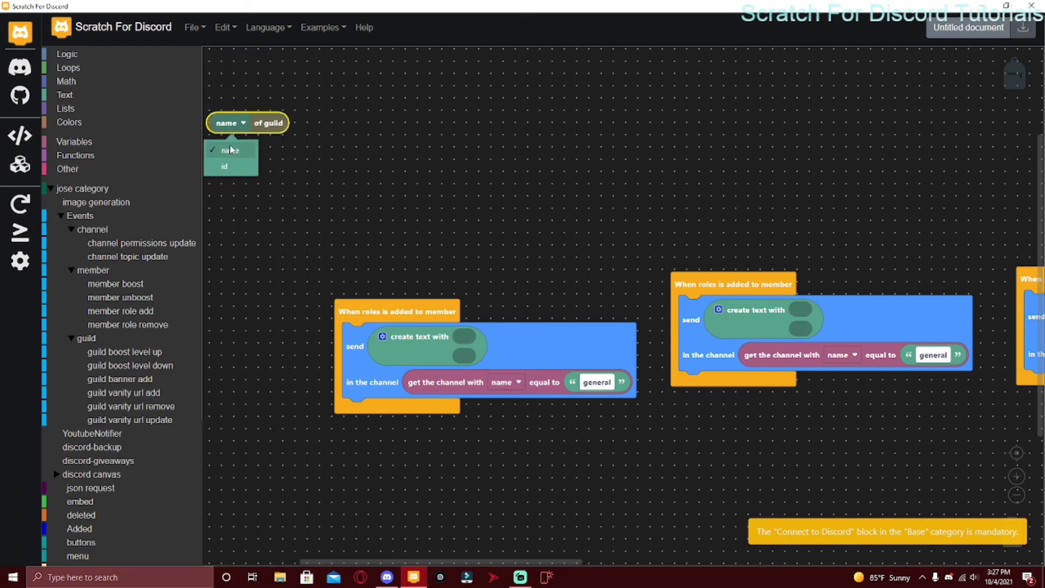
Review the guild vanity url add and update event blocks with their name and old/new url dropdowns, then return to the editor
left_click(125, 393)
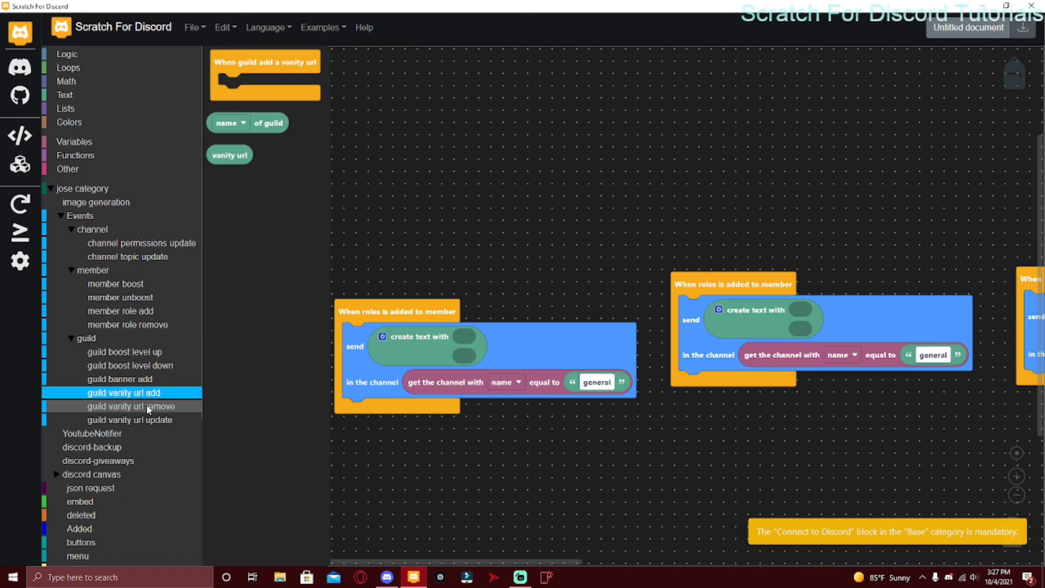
left_click(130, 420)
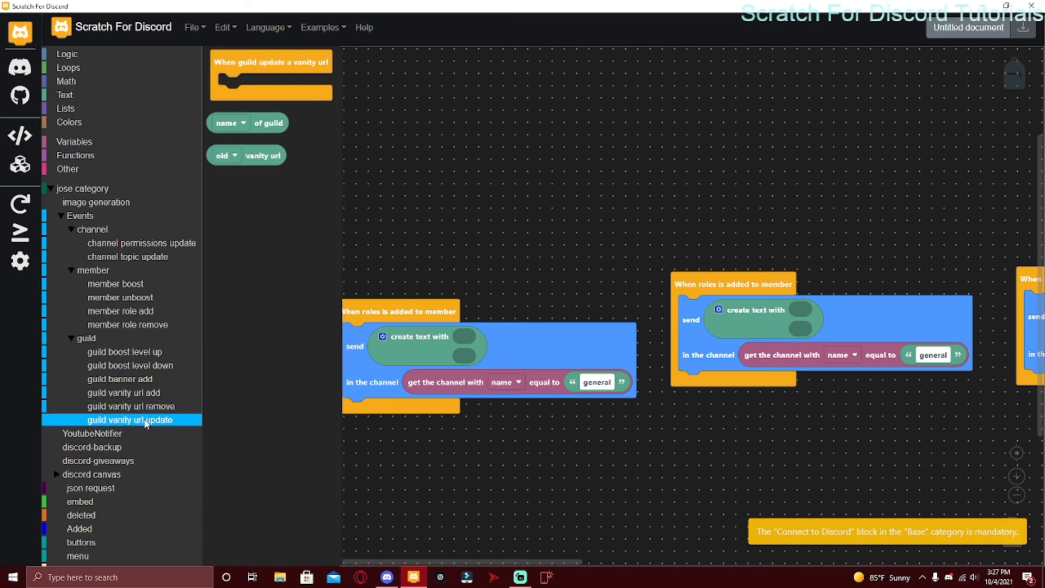
left_click(233, 155)
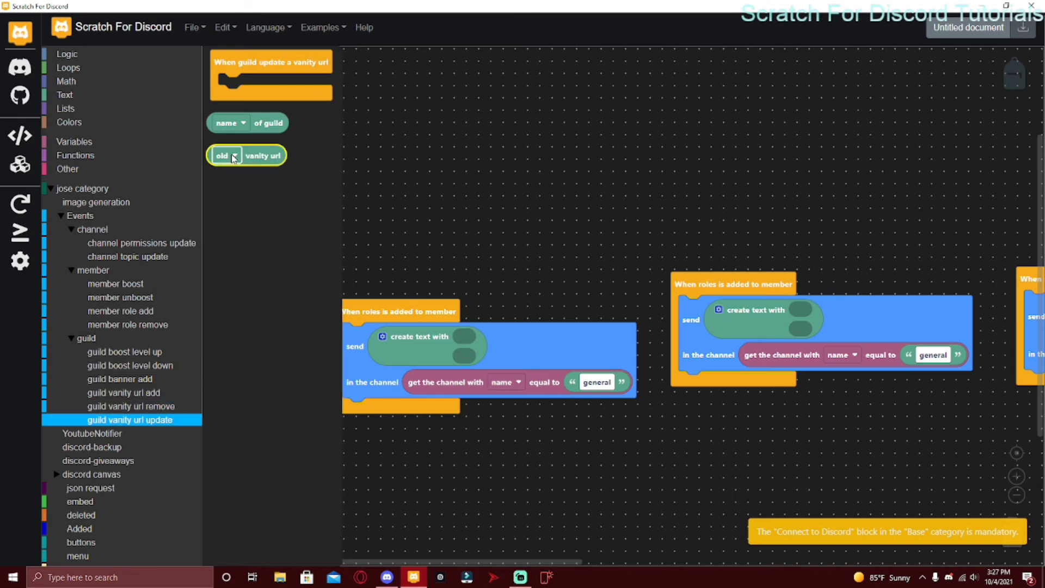
left_click(233, 156)
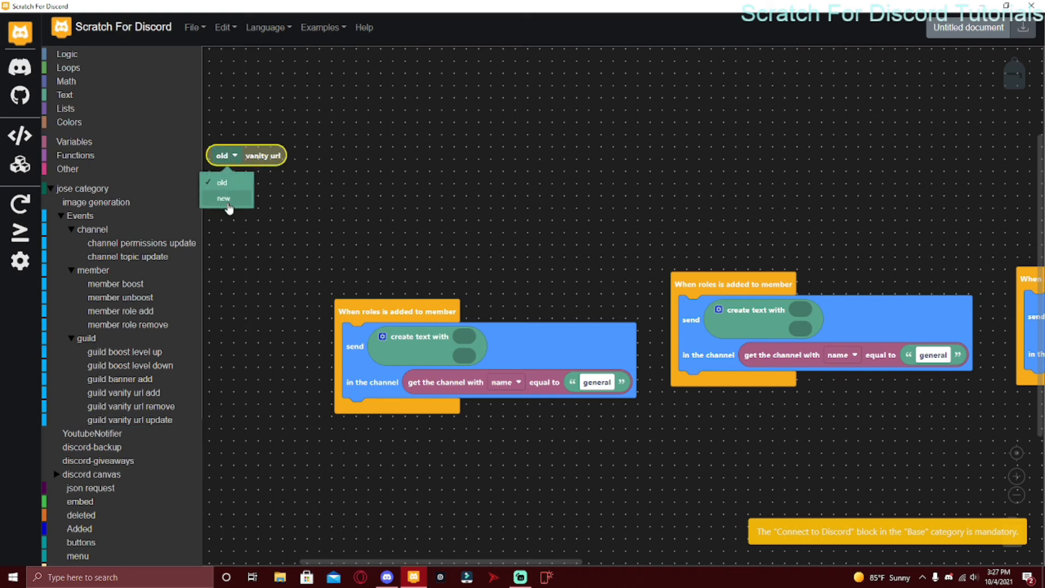
left_click(337, 194)
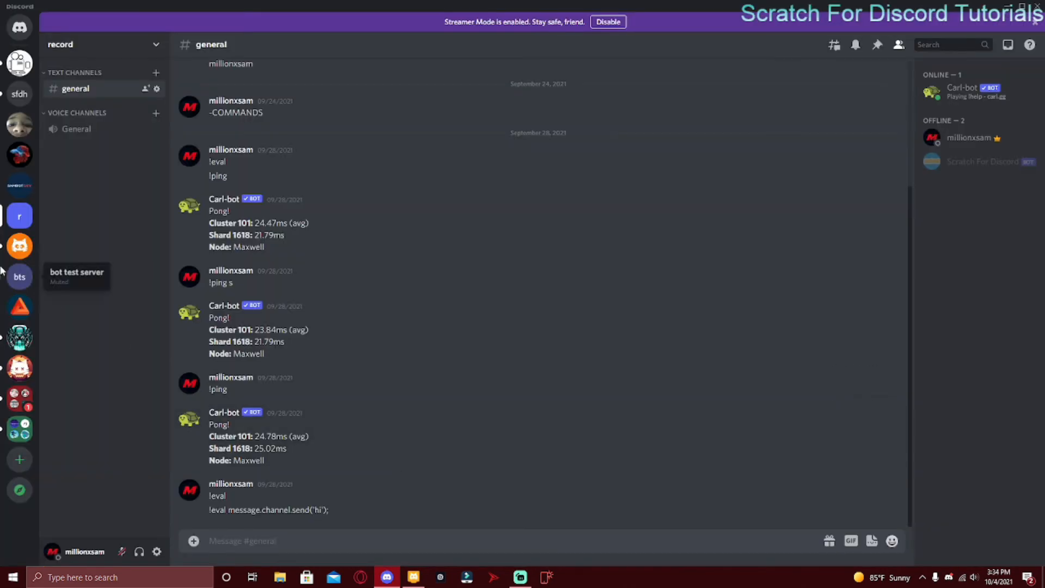
left_click(412, 577)
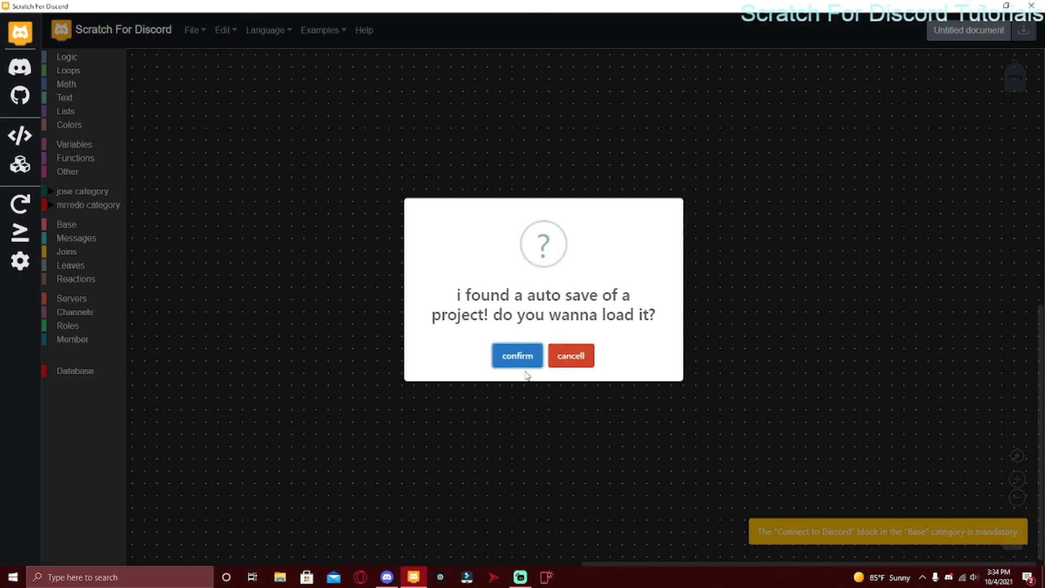
Dismiss the auto-save load prompt and preview the YoutubeNotifier, discord-giveaways and image generation blocks before closing the flyout
left_click(516, 355)
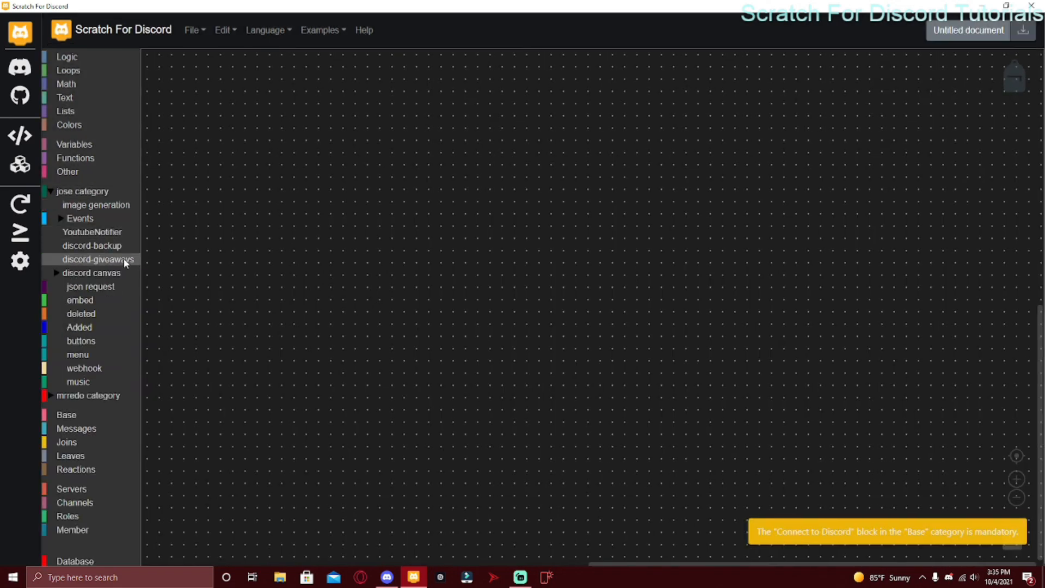
left_click(91, 232)
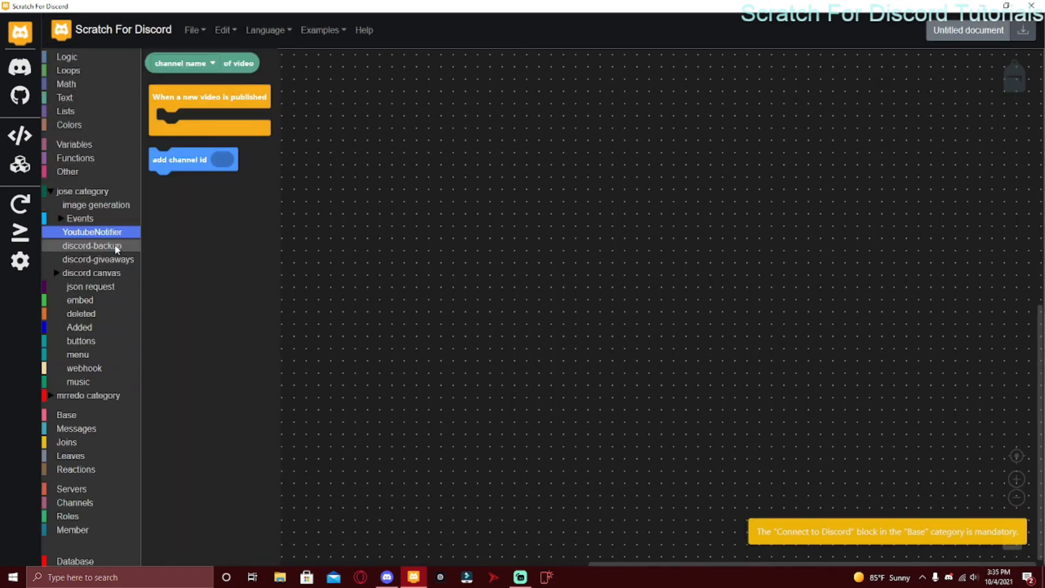
left_click(98, 259)
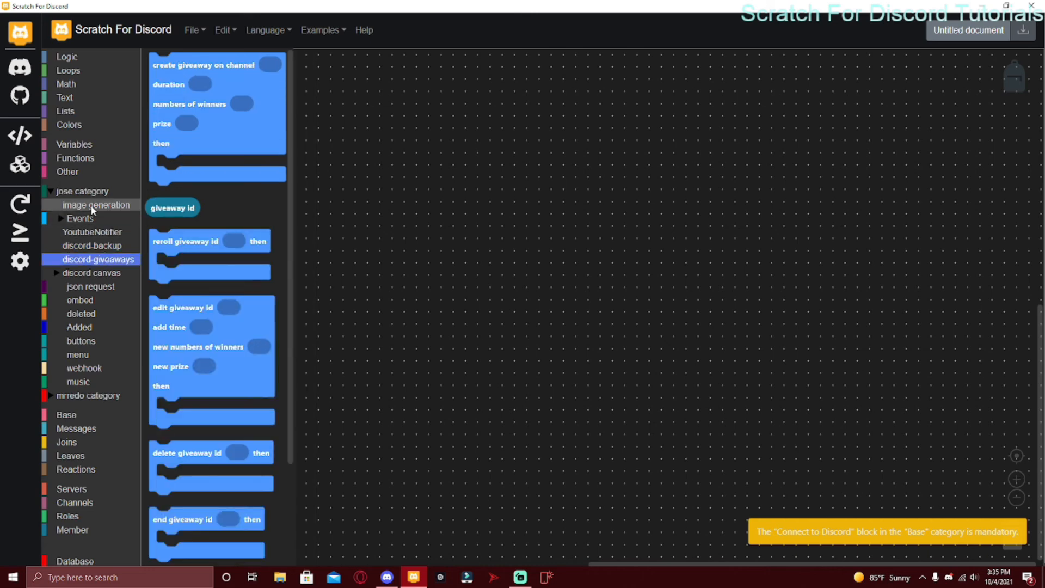
left_click(96, 205)
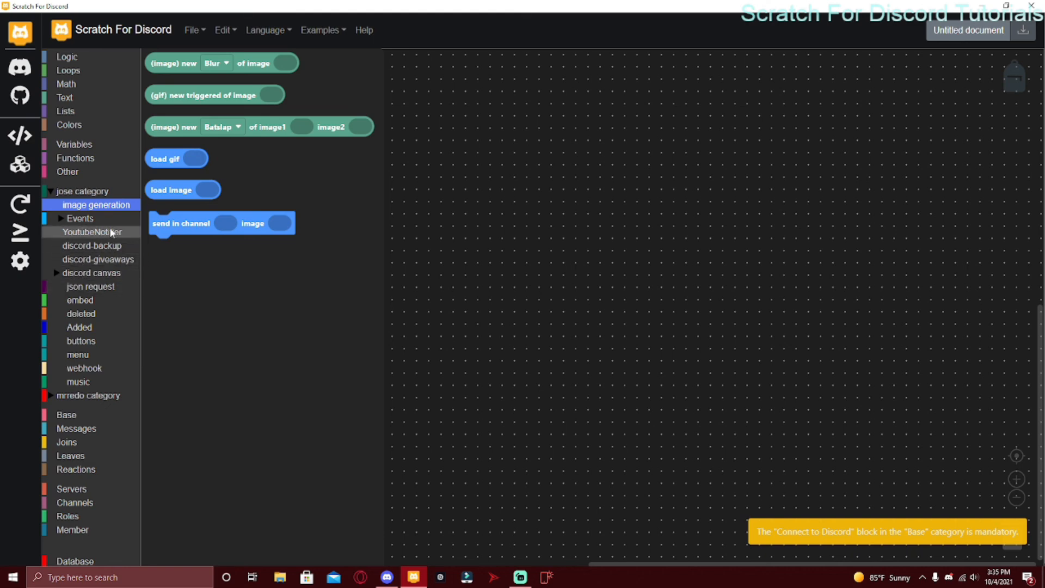
left_click(96, 205)
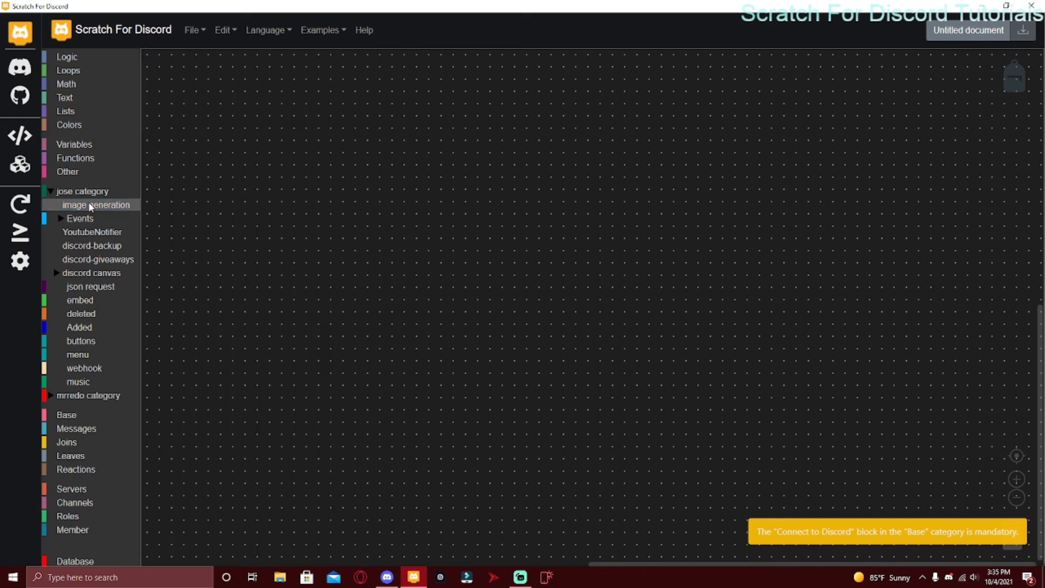
left_click(96, 204)
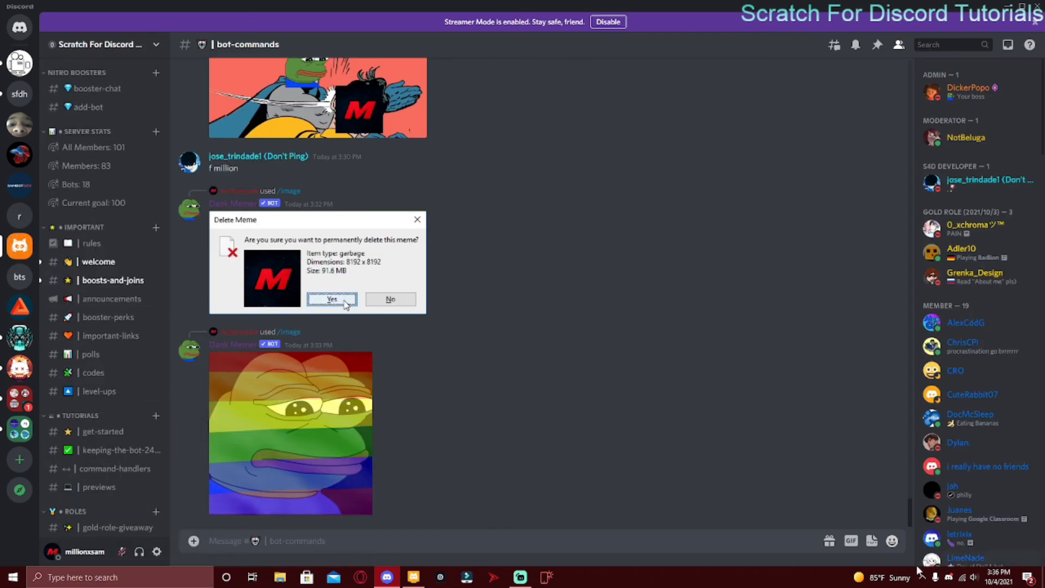
mouse_move(122, 156)
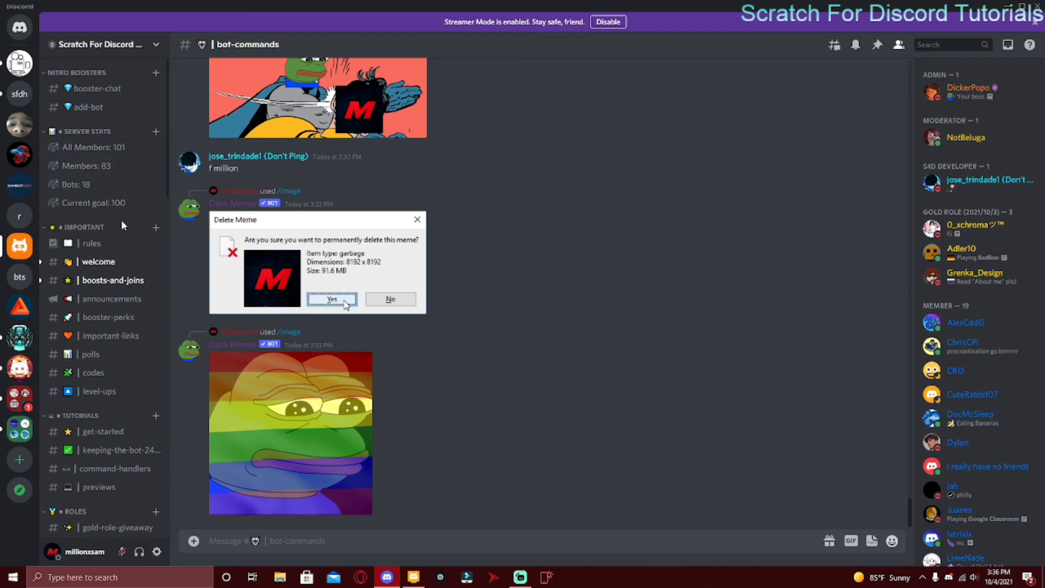
mouse_move(122, 148)
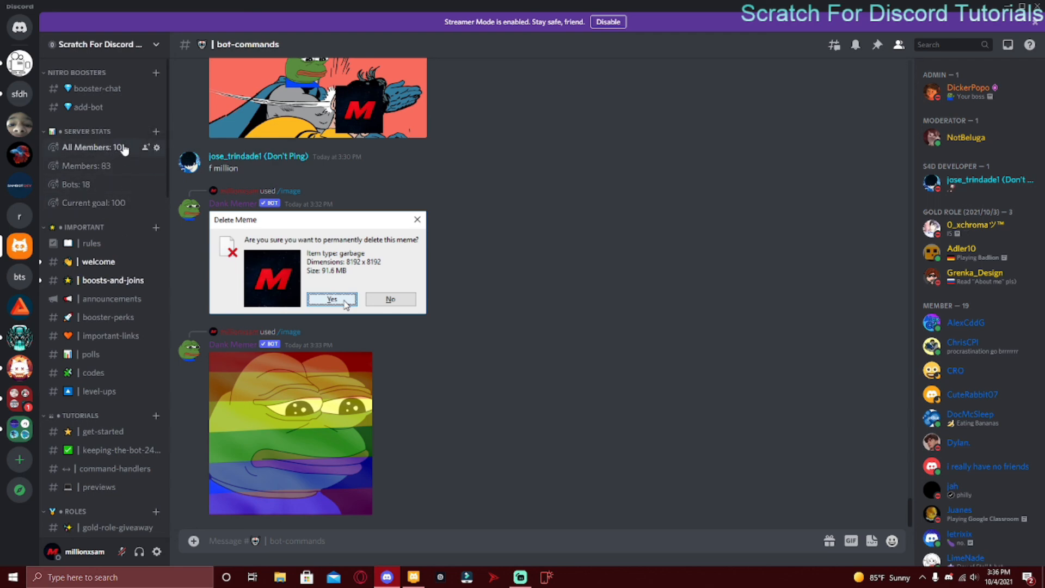
mouse_move(98, 193)
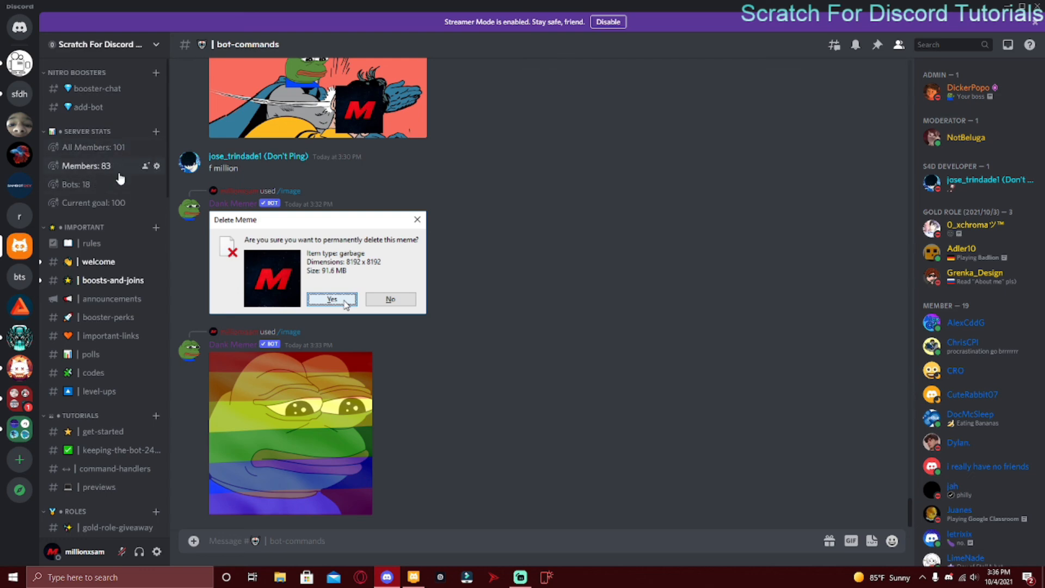
Return from Discord's bot-commands channel to the empty Scratch For Discord workspace
left_click(414, 577)
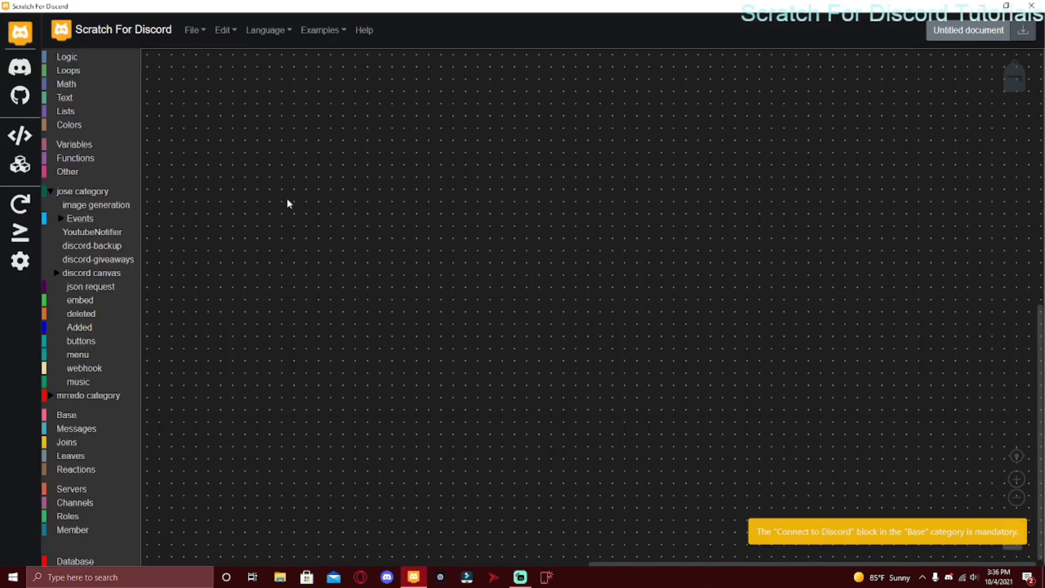
mouse_move(479, 437)
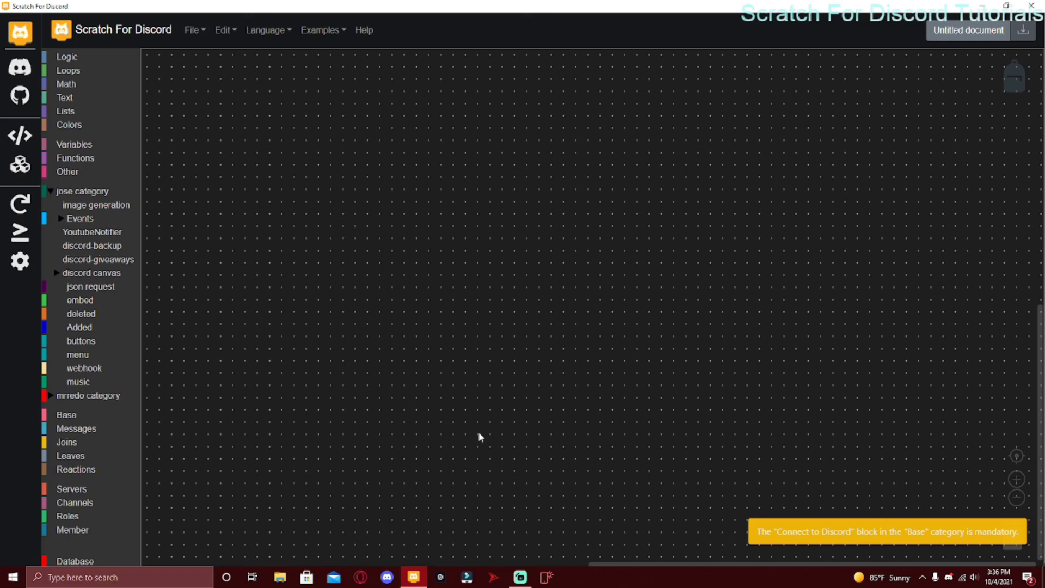